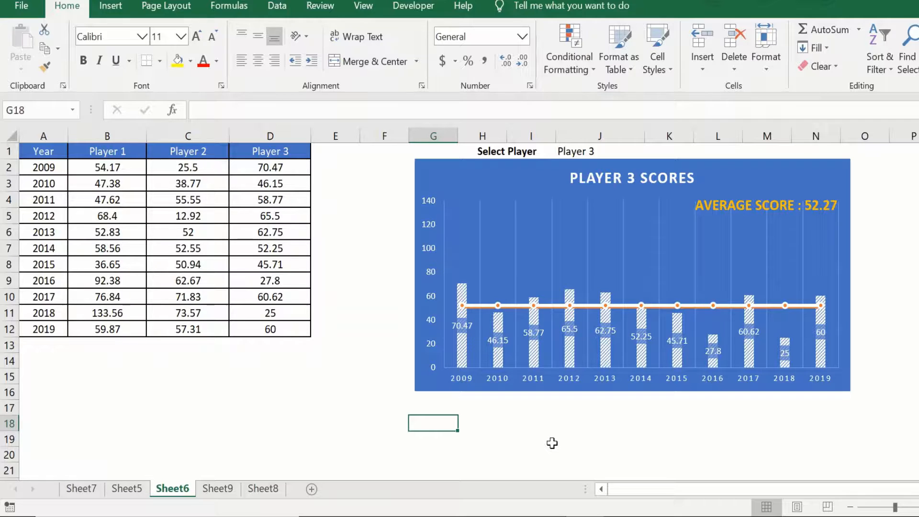
pyautogui.moveTo(545, 434)
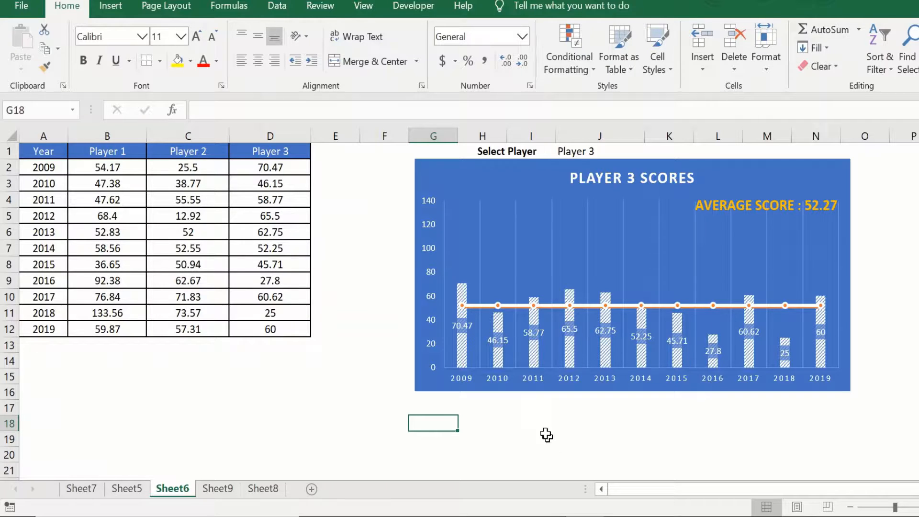
pyautogui.moveTo(748, 262)
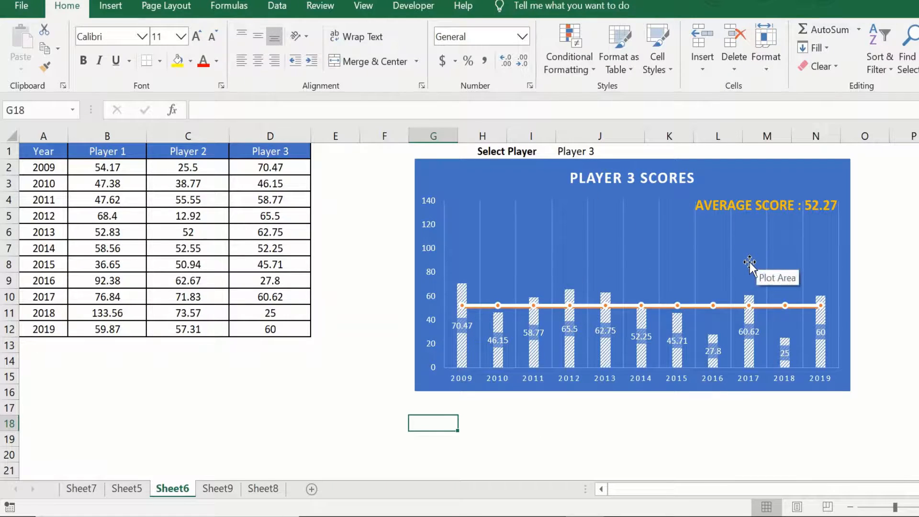
pyautogui.moveTo(706, 214)
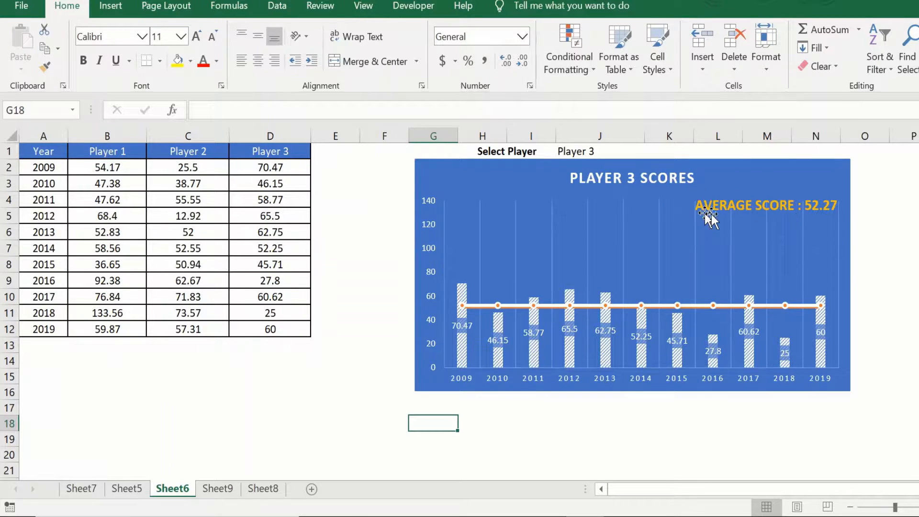
pyautogui.moveTo(884, 249)
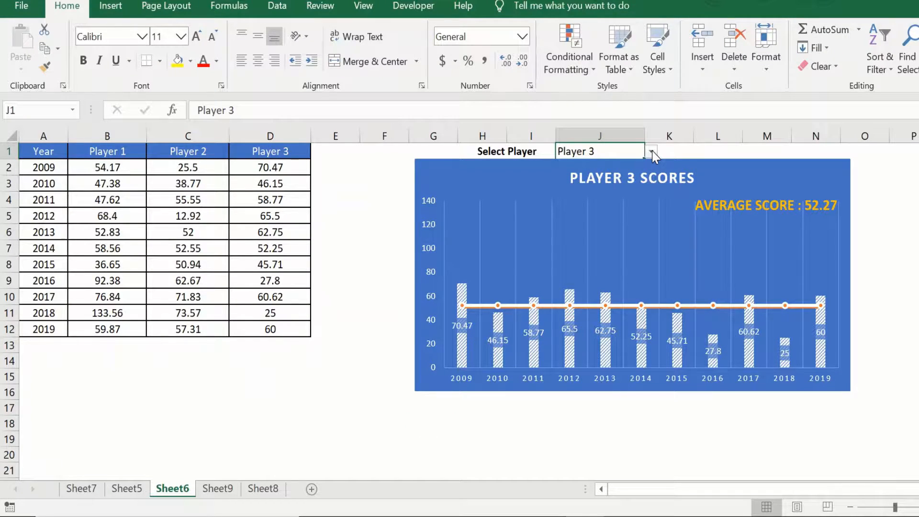
# Choose Player 2 from the J1 dropdown so the chart shows Player 2 scores with average 50.33.
pyautogui.click(651, 151)
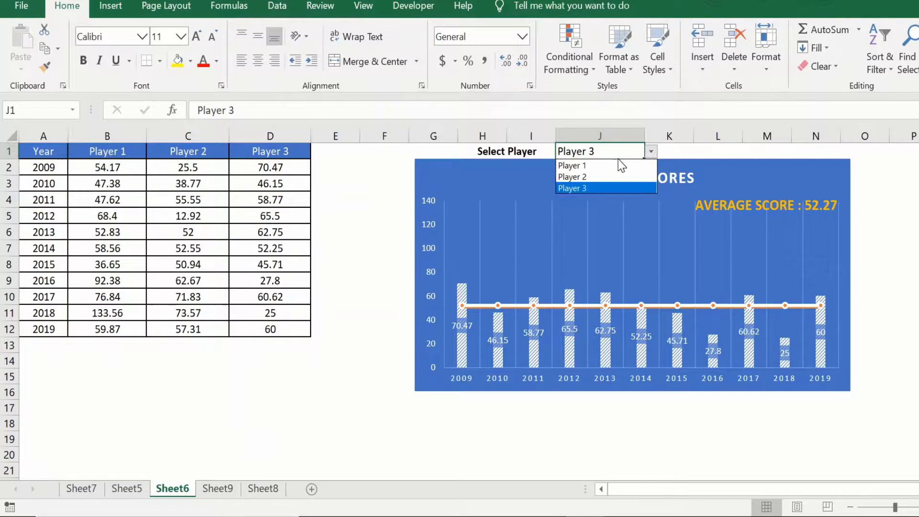
pyautogui.click(571, 176)
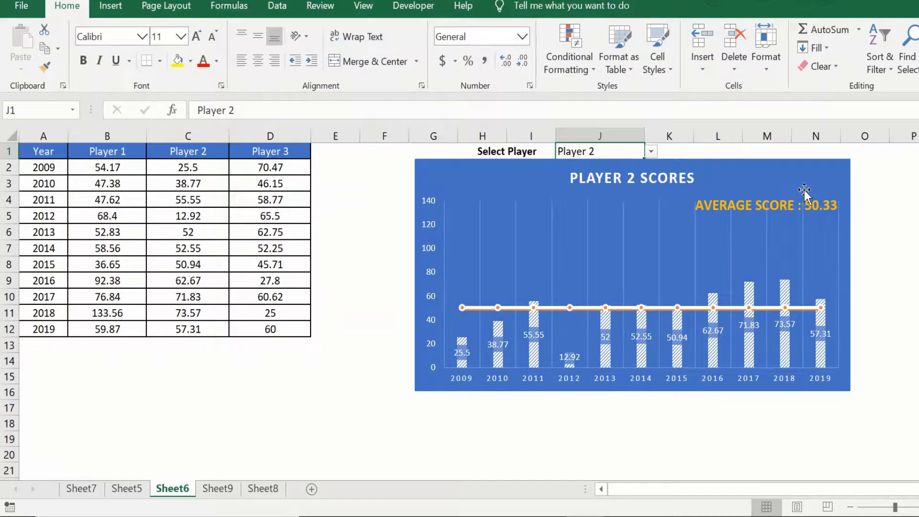
pyautogui.moveTo(503, 279)
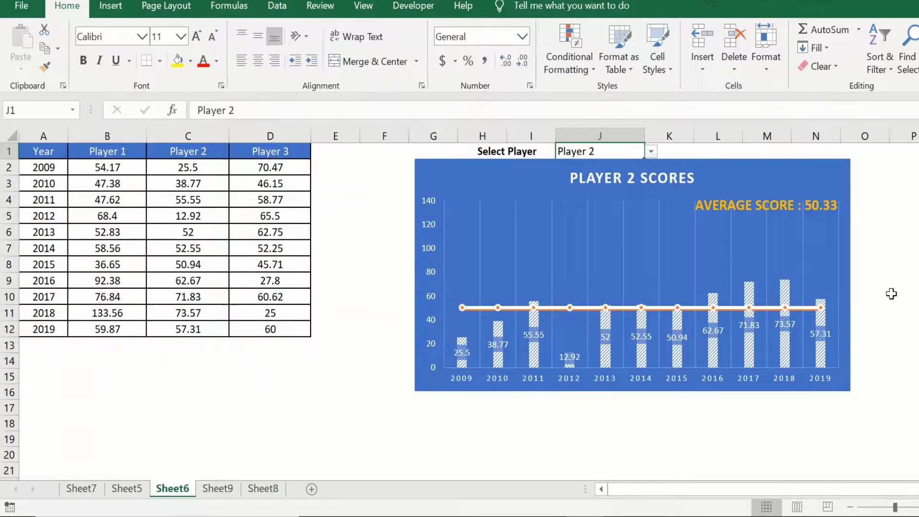
# On Sheet9, average $E$2:$E$12 in column F, giving 52.27 in F2:F12.
pyautogui.click(218, 488)
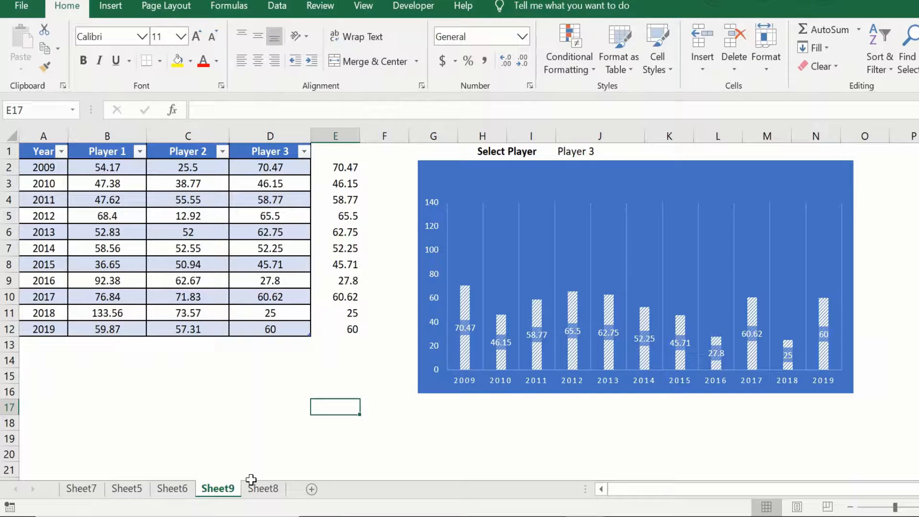
pyautogui.moveTo(564, 425)
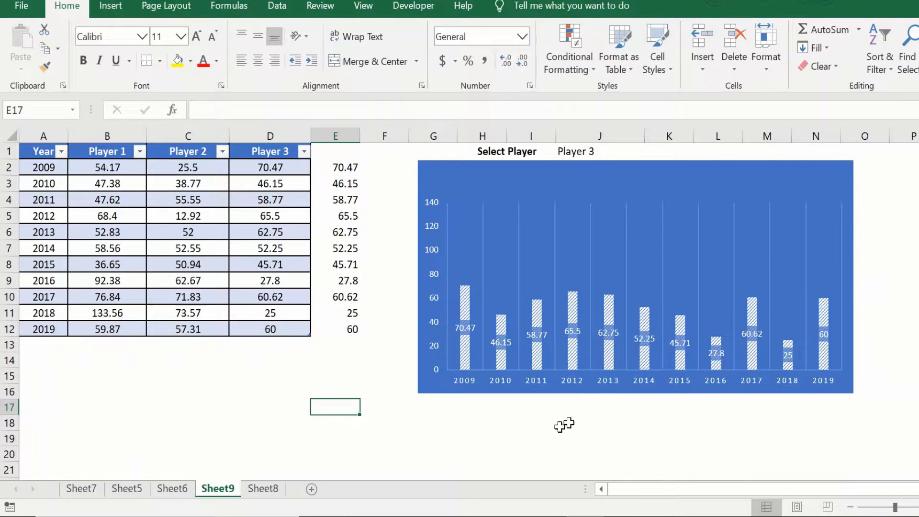
pyautogui.moveTo(697, 271)
pyautogui.write('=')
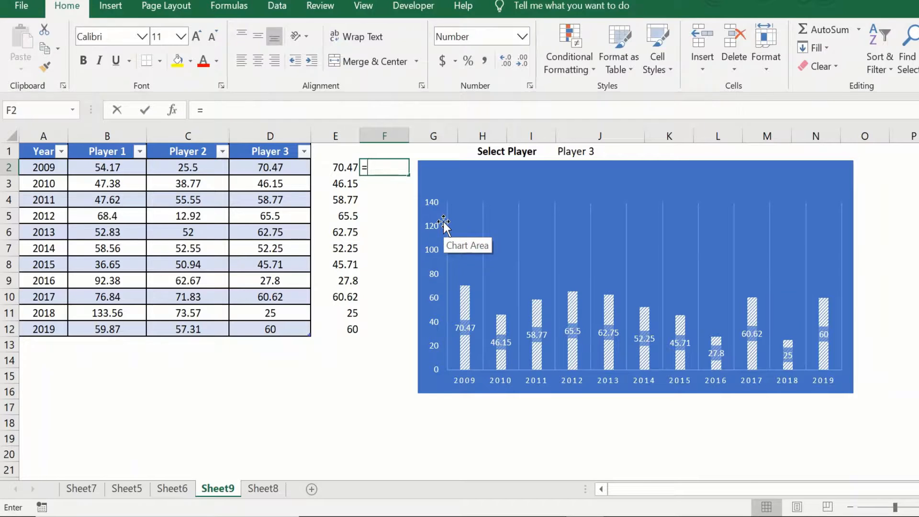
pyautogui.write('aver')
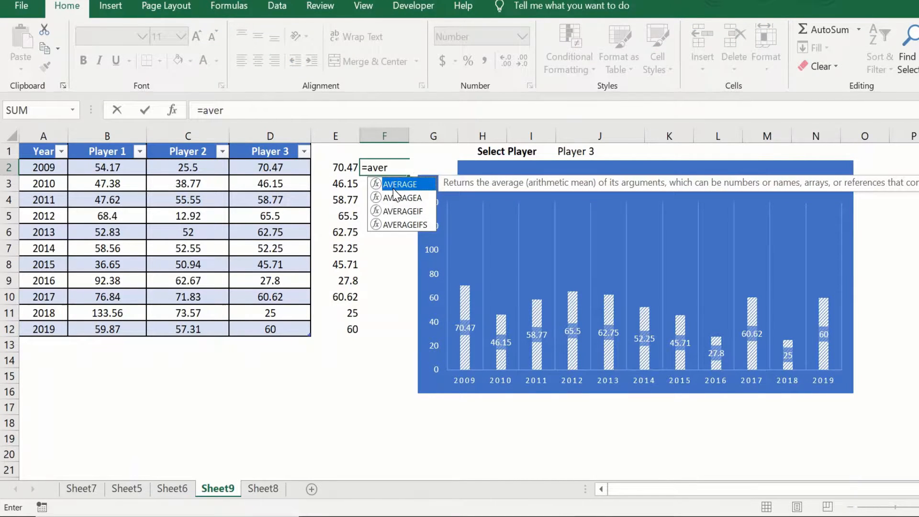
pyautogui.moveTo(335, 166); pyautogui.dragTo(335, 329)
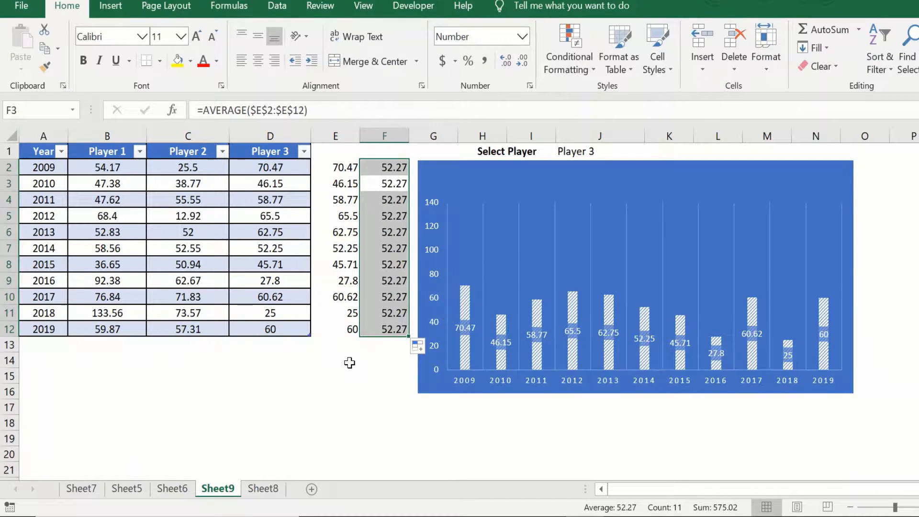
# Add a second chart series named Average with values F2:F12 via Select Data.
pyautogui.click(335, 359)
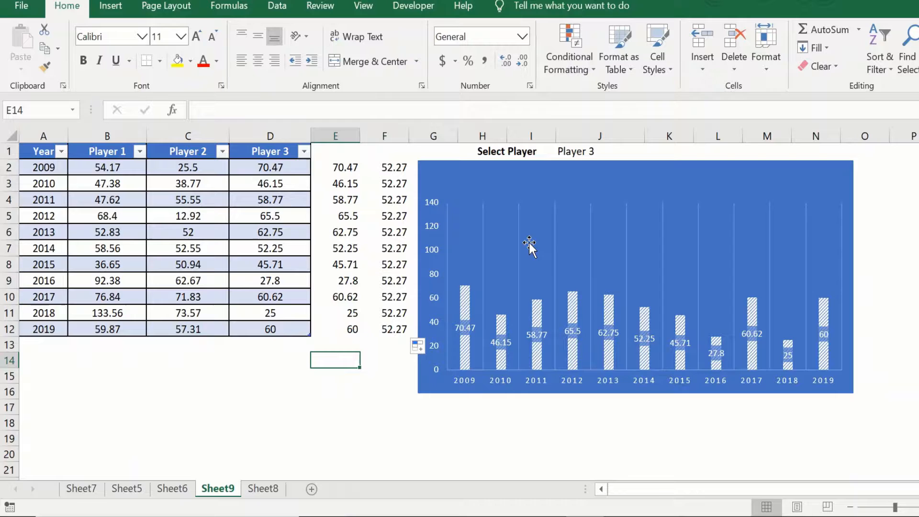
pyautogui.rightClick(528, 242)
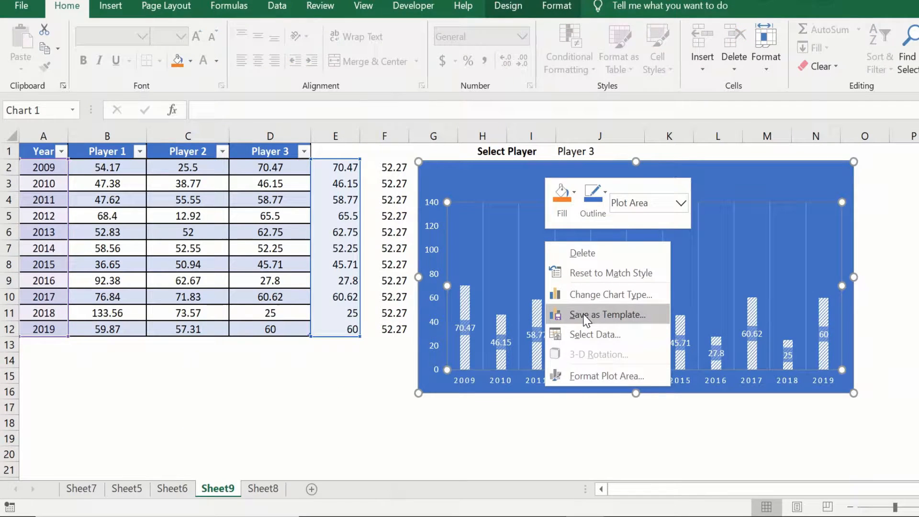
pyautogui.click(595, 334)
pyautogui.write('Average')
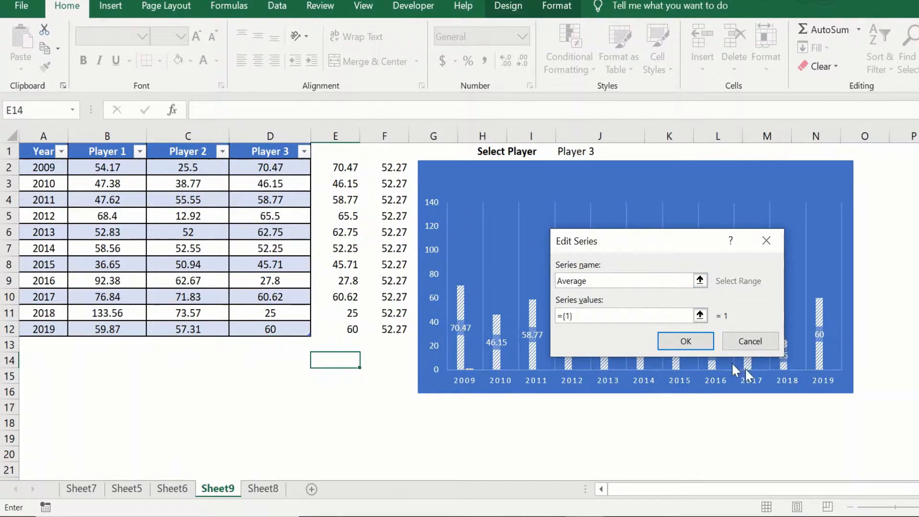
pyautogui.click(700, 315)
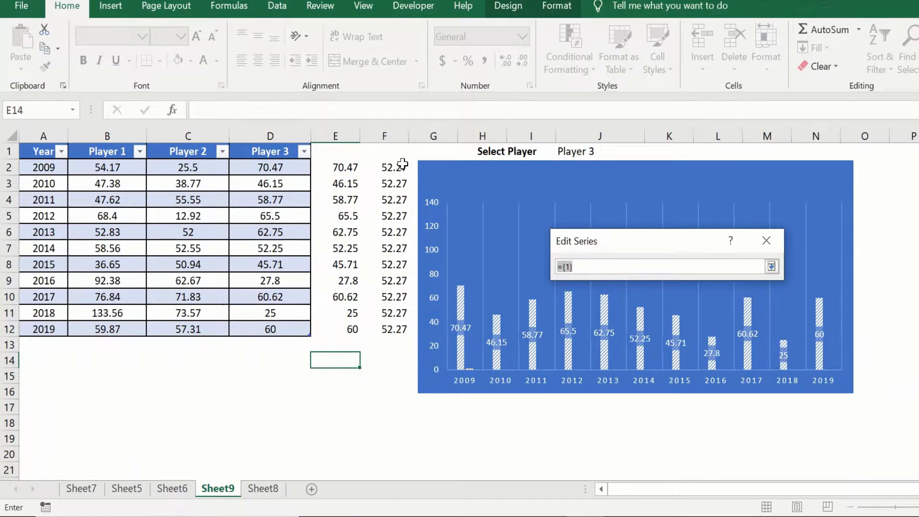
pyautogui.moveTo(385, 167); pyautogui.dragTo(384, 328)
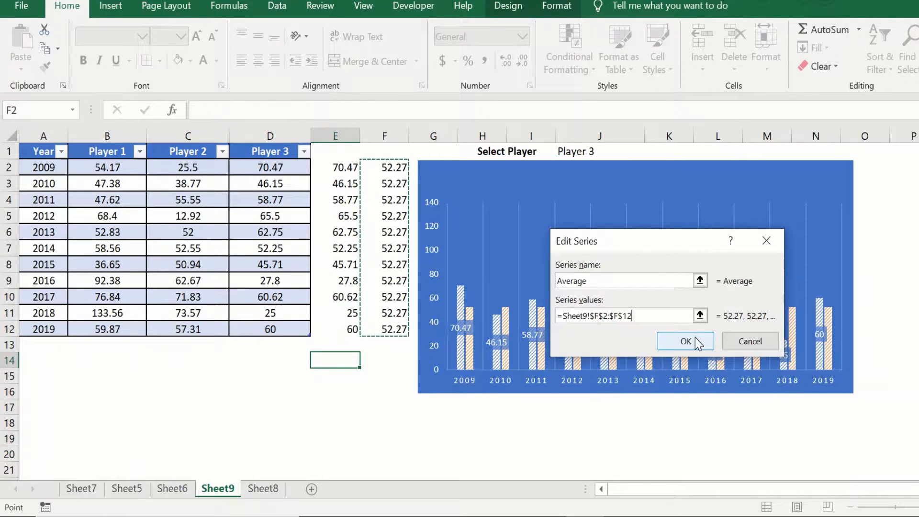
pyautogui.click(685, 341)
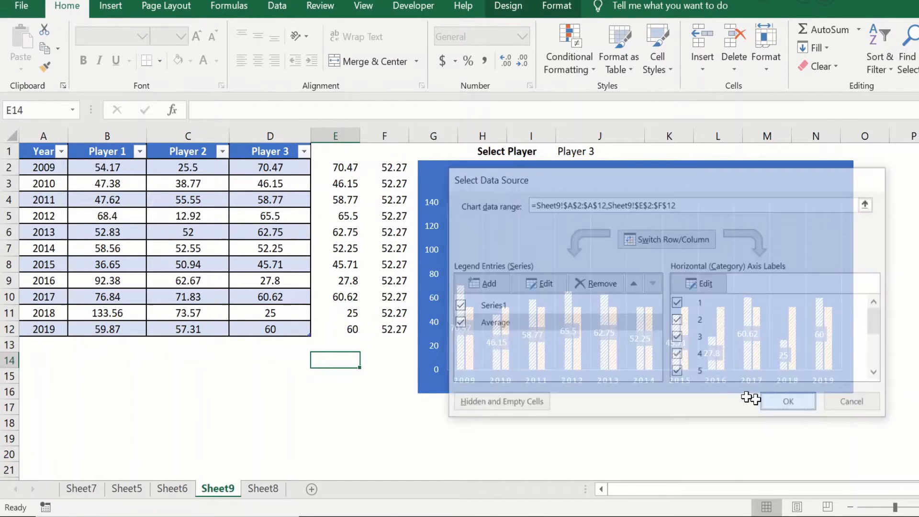
pyautogui.click(787, 401)
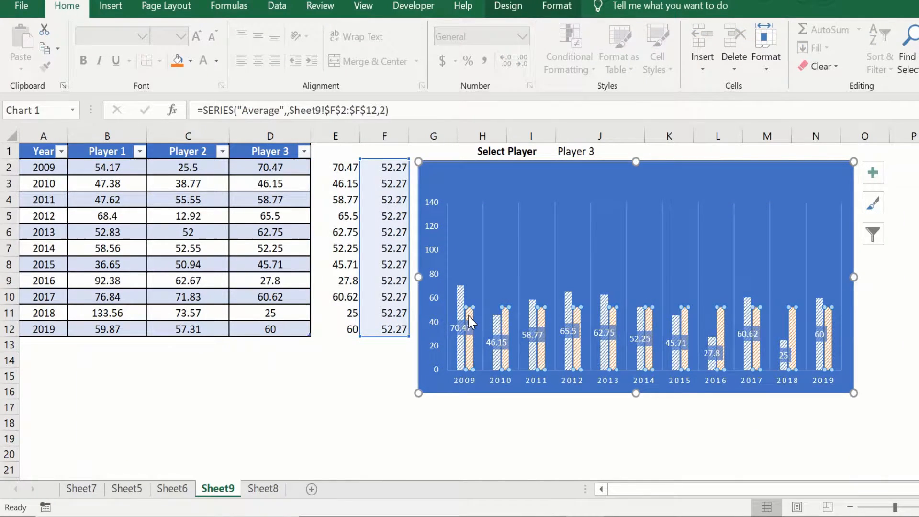
# Make the Average series a Line in a Combo chart so it runs flat across the columns.
pyautogui.rightClick(470, 320)
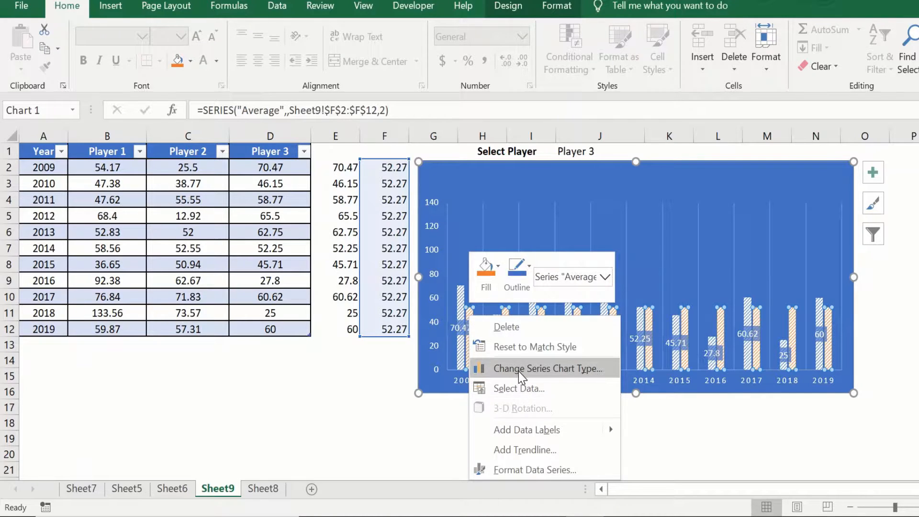
pyautogui.click(543, 367)
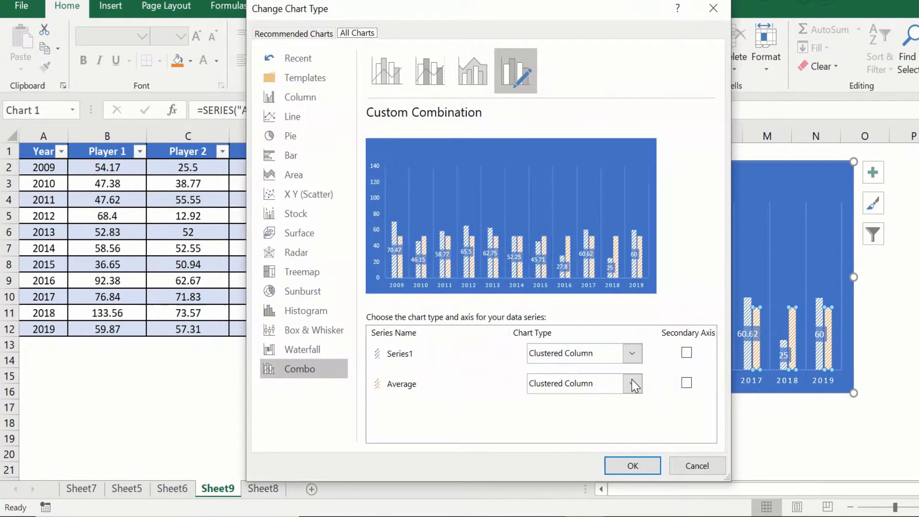
pyautogui.click(631, 383)
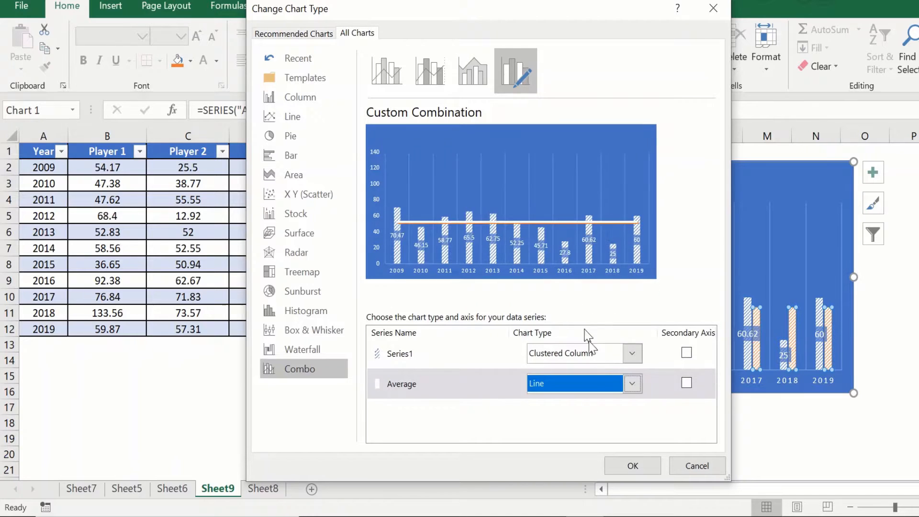
pyautogui.click(631, 463)
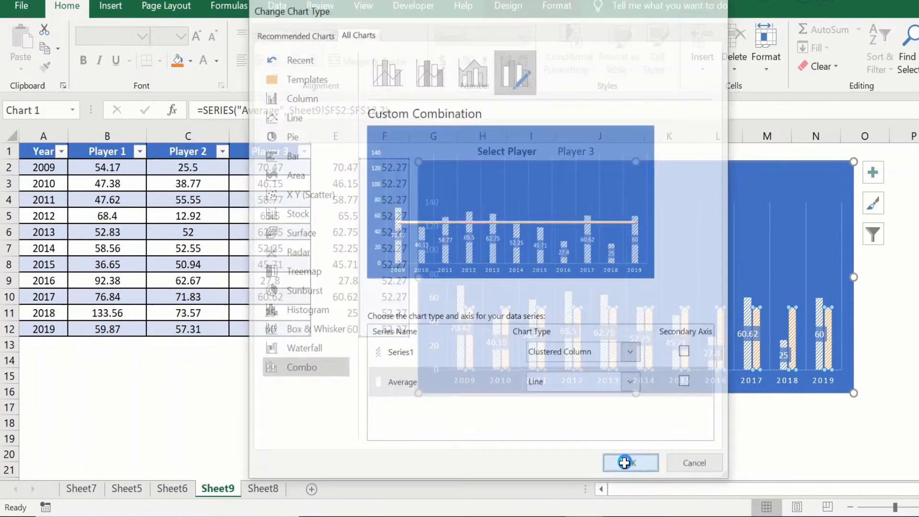
pyautogui.click(630, 462)
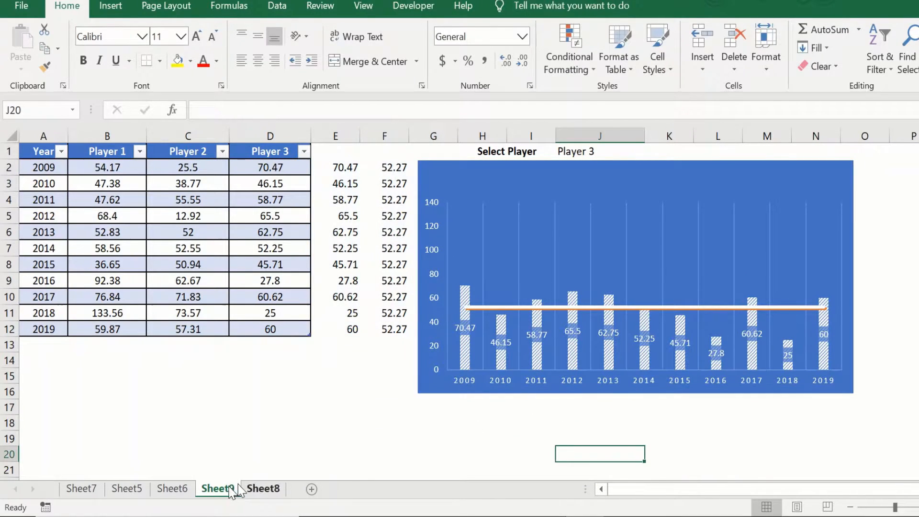
# Compare the finished Sheet6 example with the working Sheet9 chart and return to Sheet9.
pyautogui.click(172, 488)
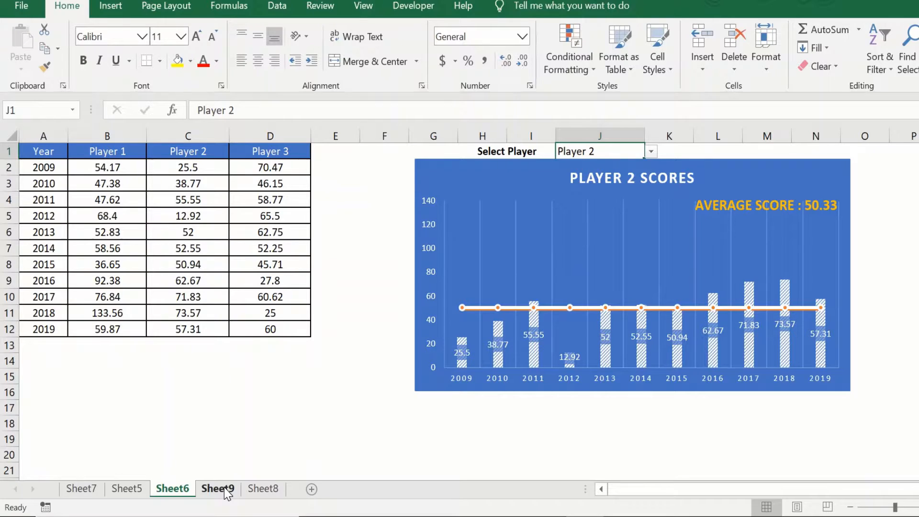
pyautogui.click(218, 488)
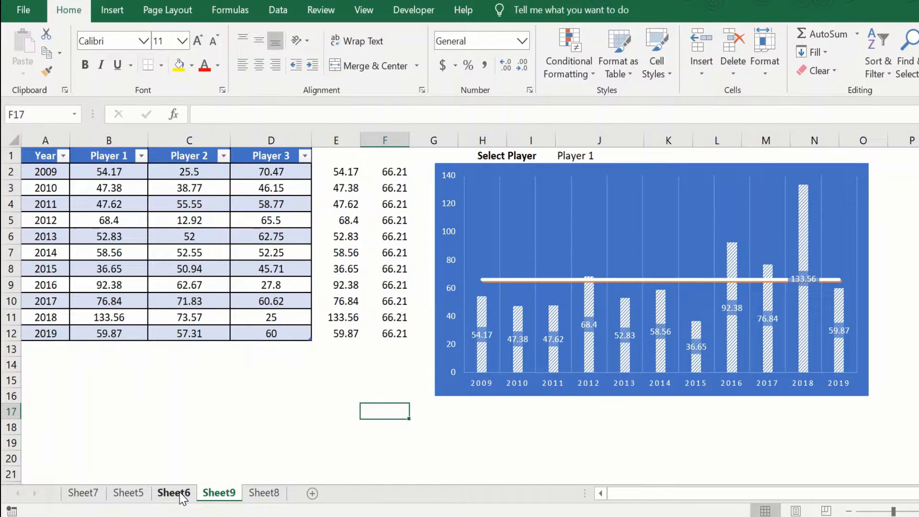
pyautogui.click(173, 493)
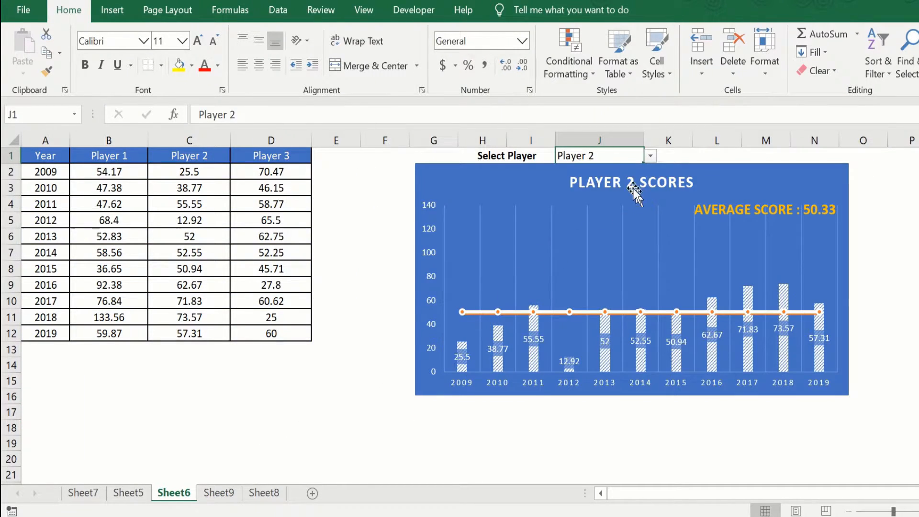
pyautogui.moveTo(723, 190)
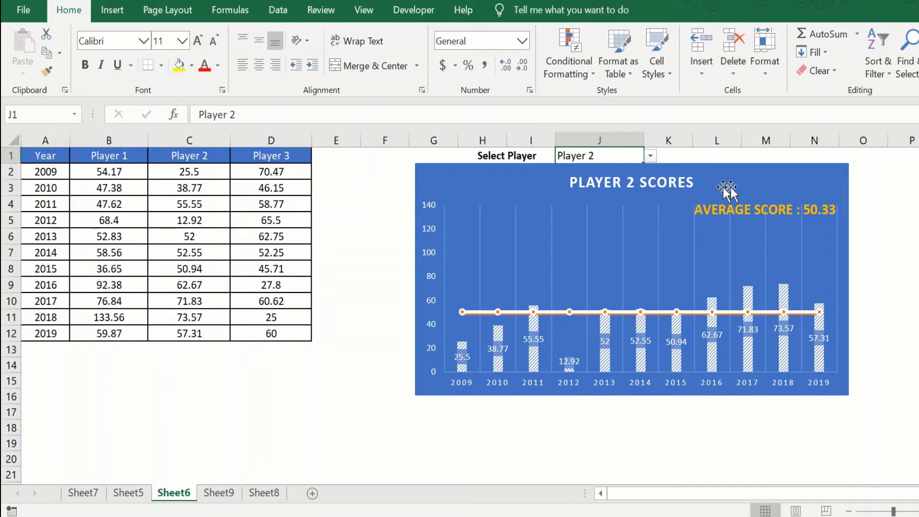
pyautogui.moveTo(821, 224)
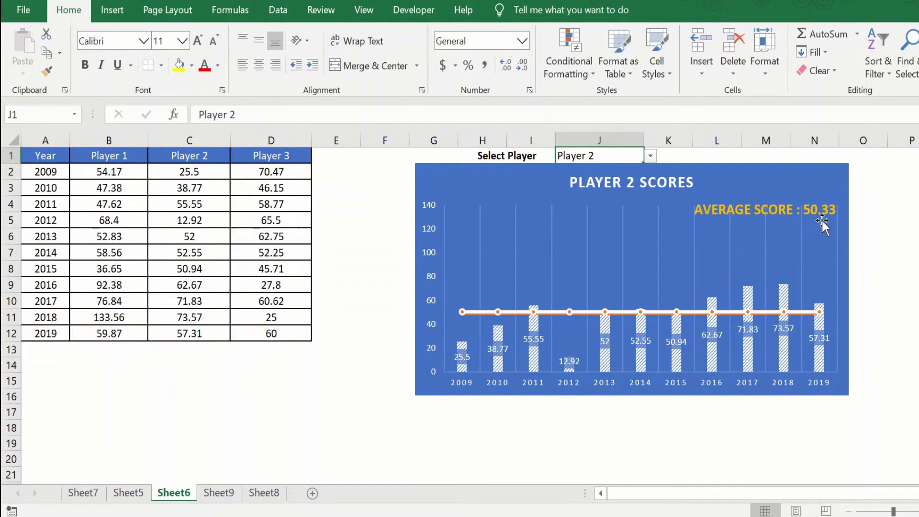
pyautogui.moveTo(528, 247)
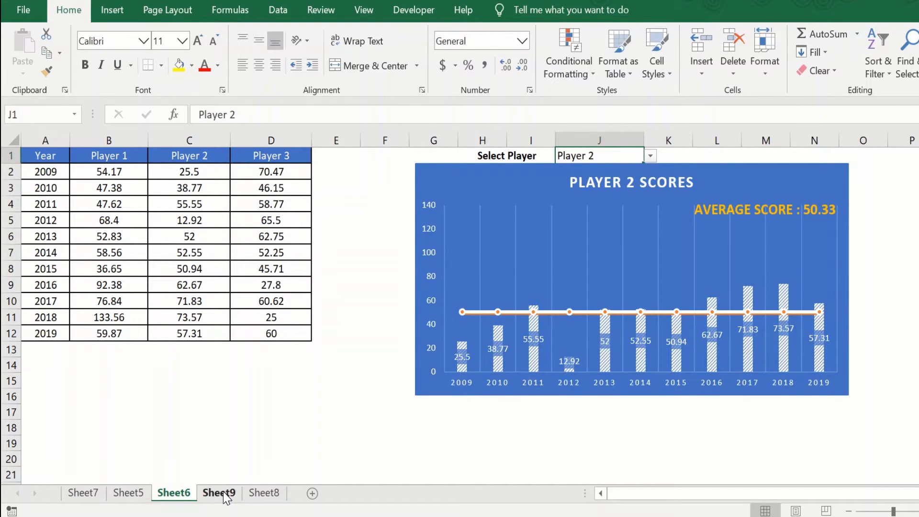
pyautogui.click(218, 492)
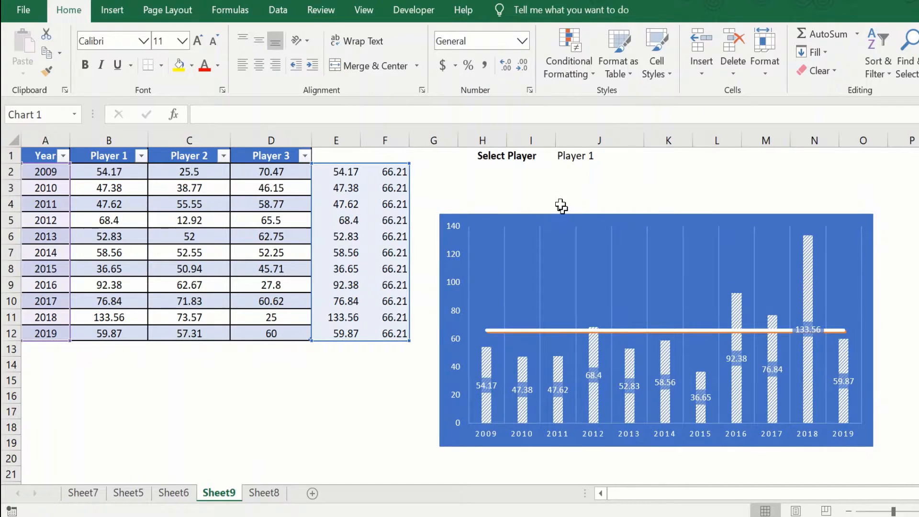
# Build the title label in J2 as =J1&" SCORE".
pyautogui.click(598, 170)
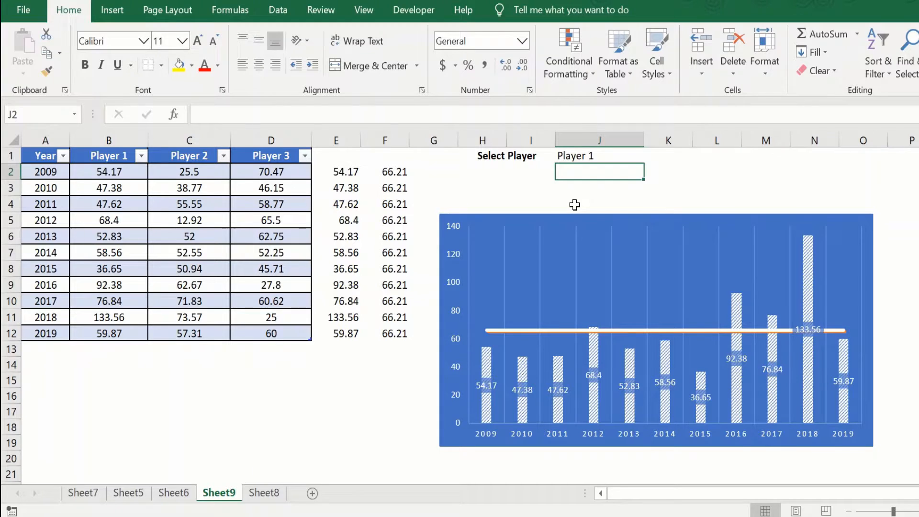
pyautogui.write('=')
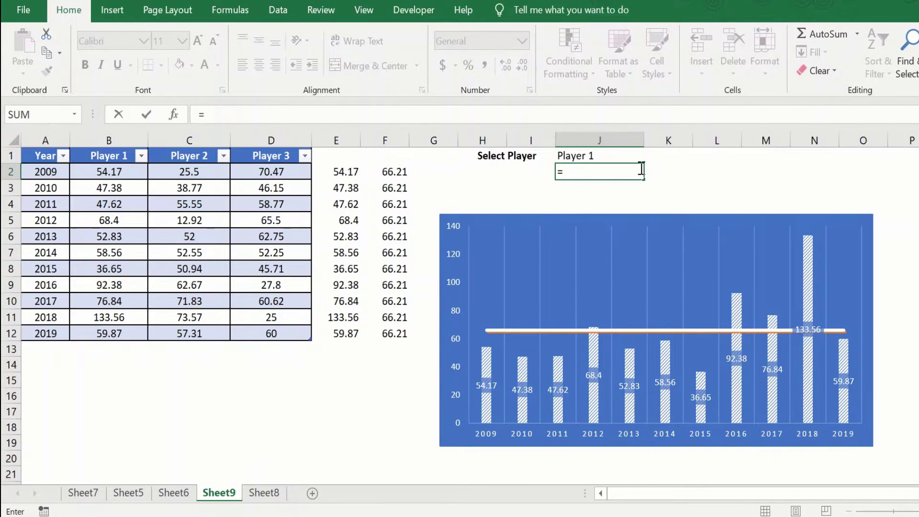
pyautogui.click(598, 155)
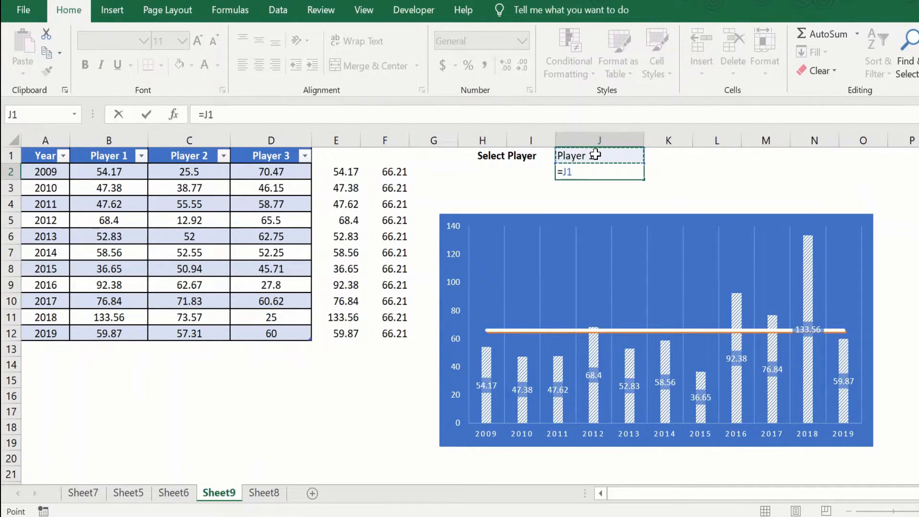
pyautogui.write('&')
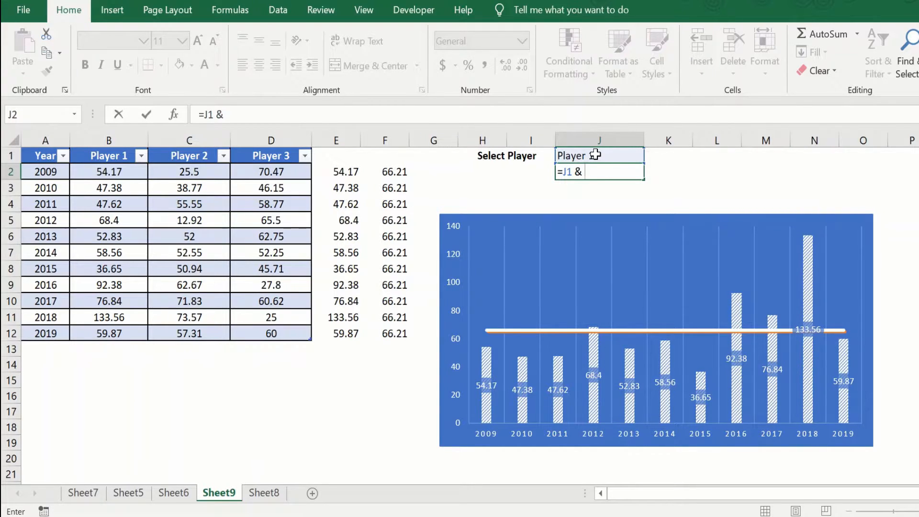
pyautogui.write('""')
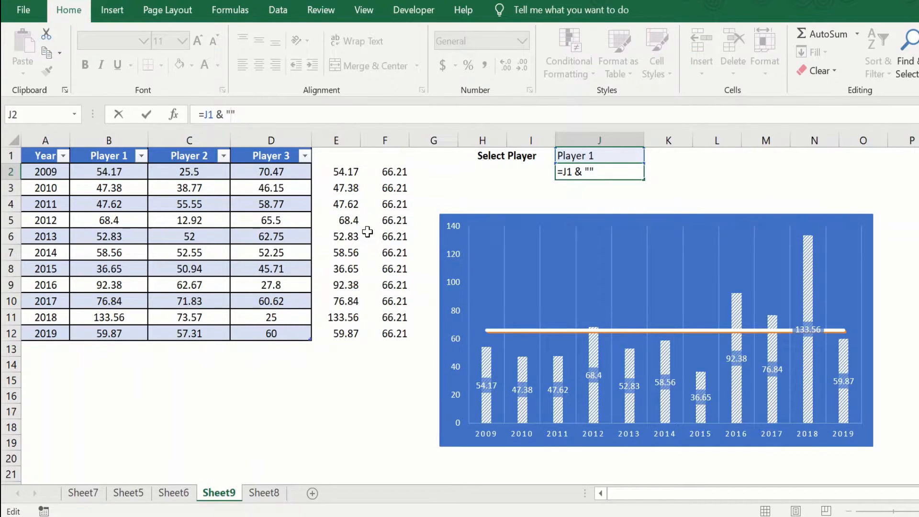
pyautogui.write('S')
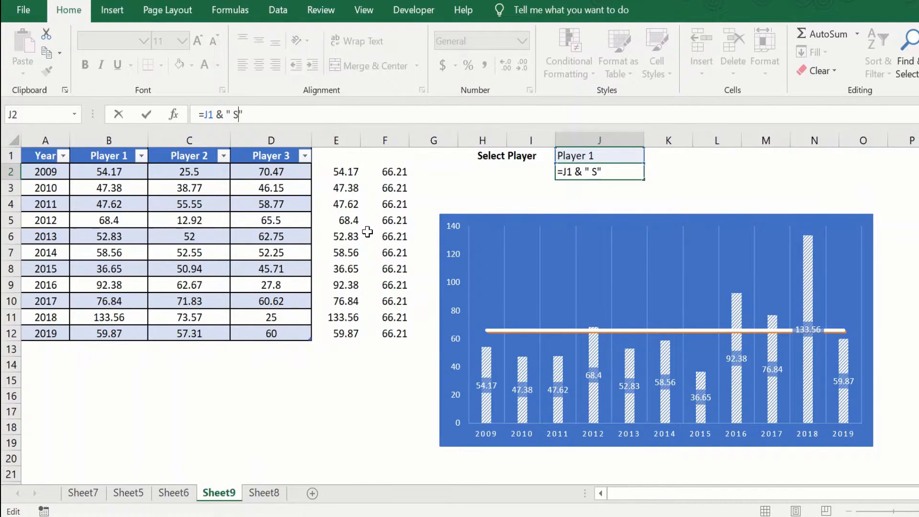
pyautogui.write('CORE')
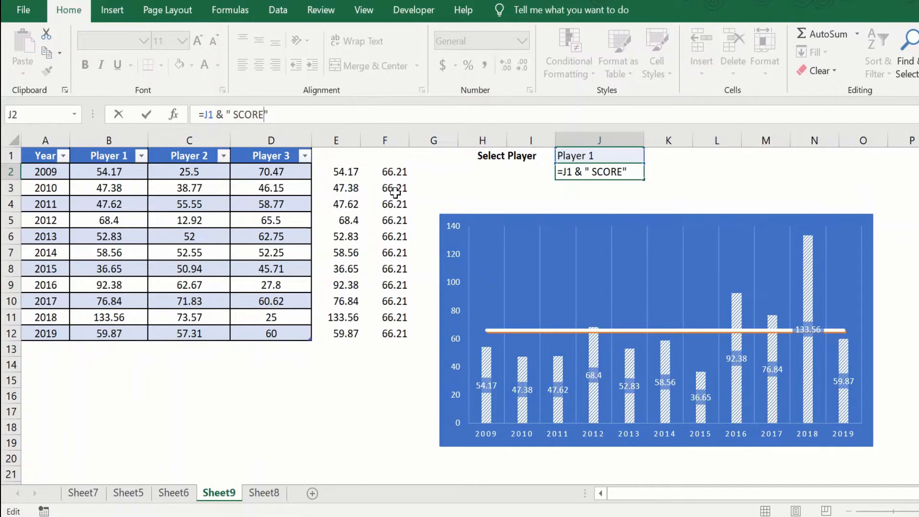
pyautogui.press('Enter')
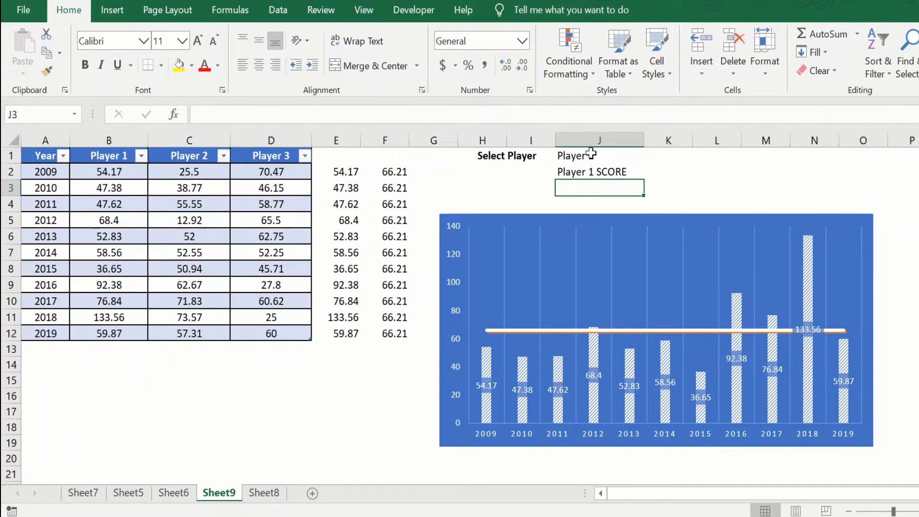
# Choose Player 2 in J1 so J2 reads Player 2 SCORE and the chart updates.
pyautogui.click(648, 155)
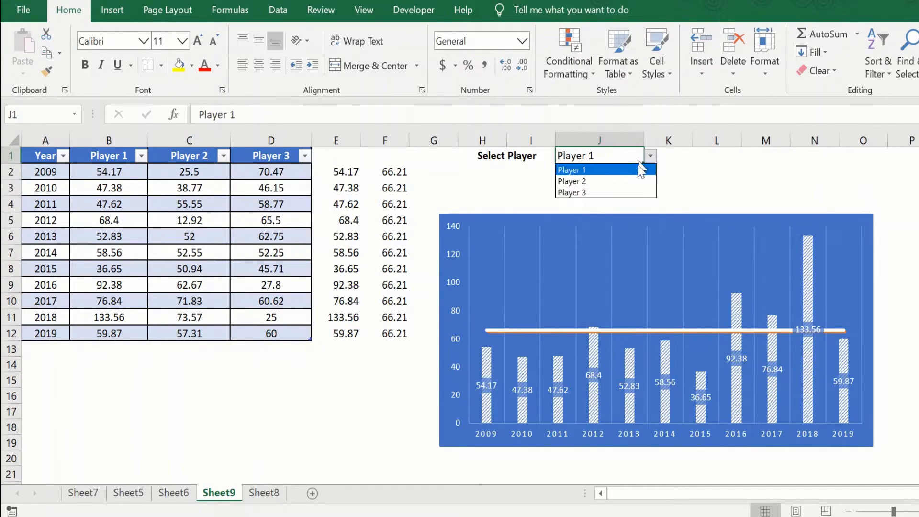
pyautogui.click(571, 181)
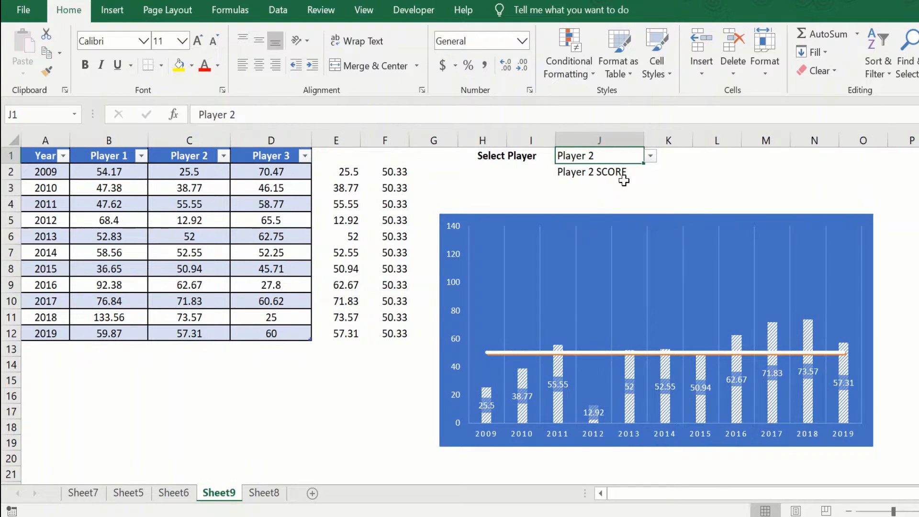
pyautogui.moveTo(493, 282)
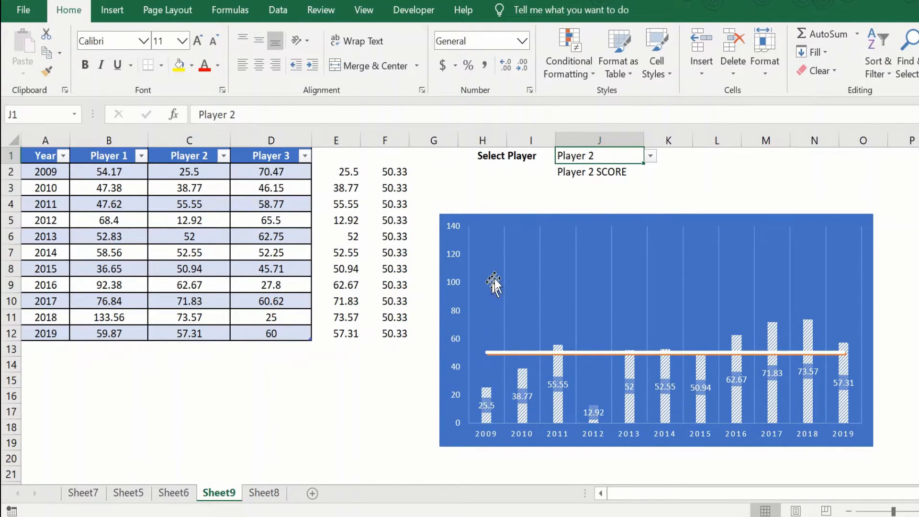
pyautogui.moveTo(571, 174)
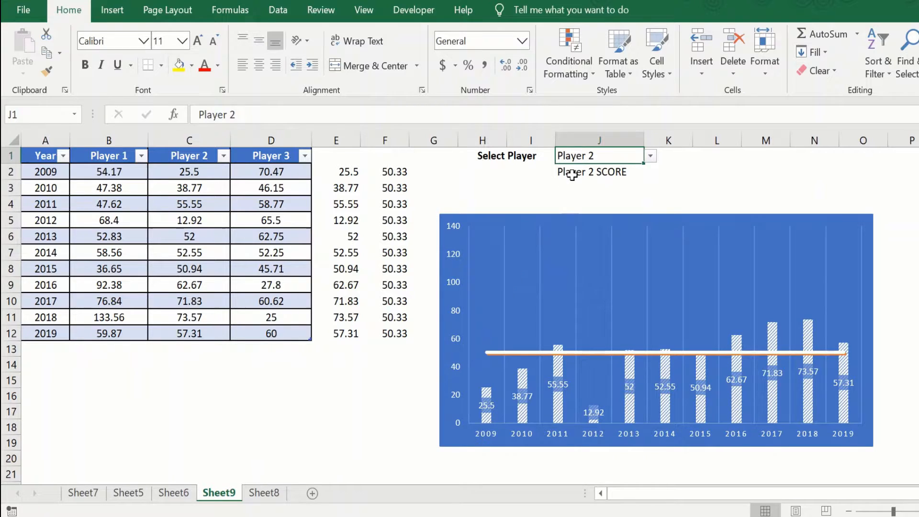
pyautogui.click(598, 172)
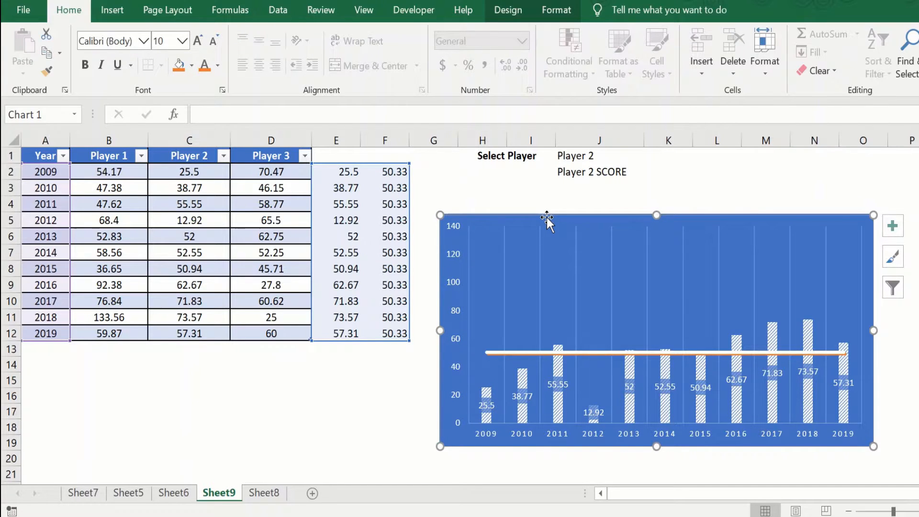
# Add a chart title linked to J2 reading PLAYER 2 SCORE, then view the Sheet6 example.
pyautogui.click(507, 9)
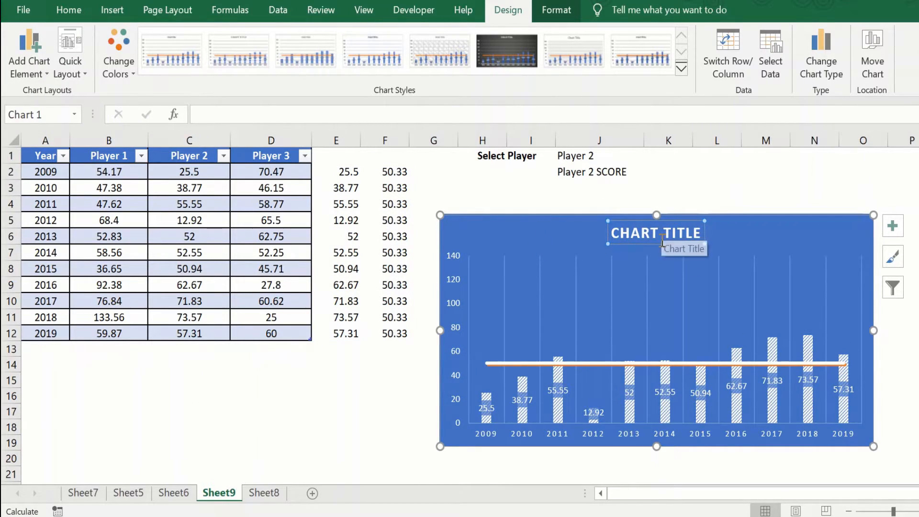
pyautogui.moveTo(650, 245)
pyautogui.write('=')
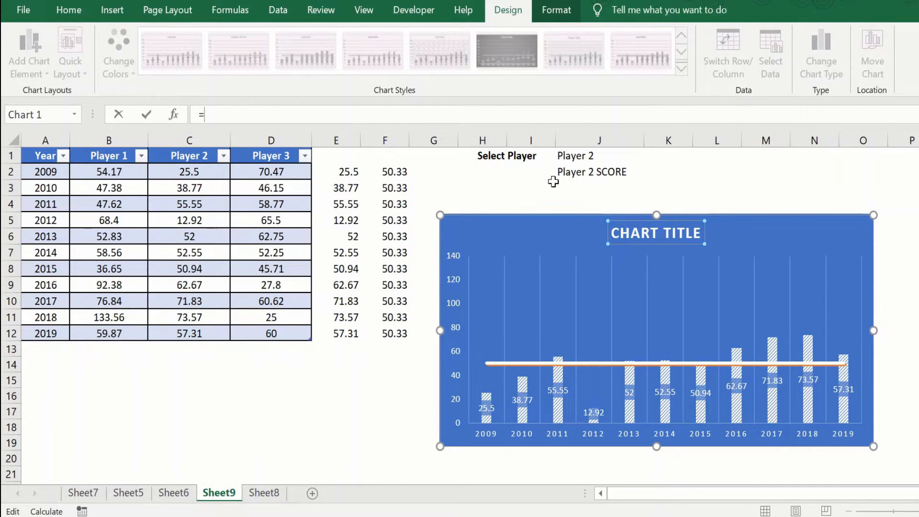
pyautogui.click(599, 171)
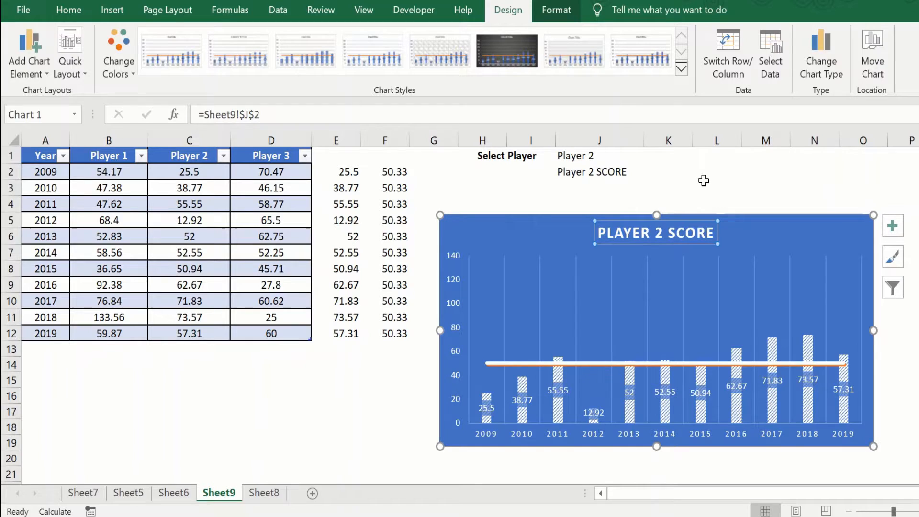
pyautogui.moveTo(592, 185)
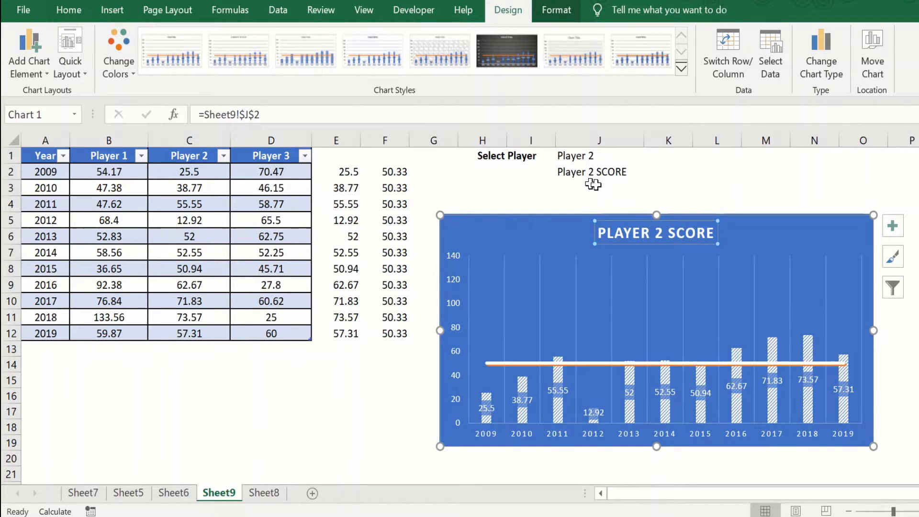
pyautogui.moveTo(550, 231)
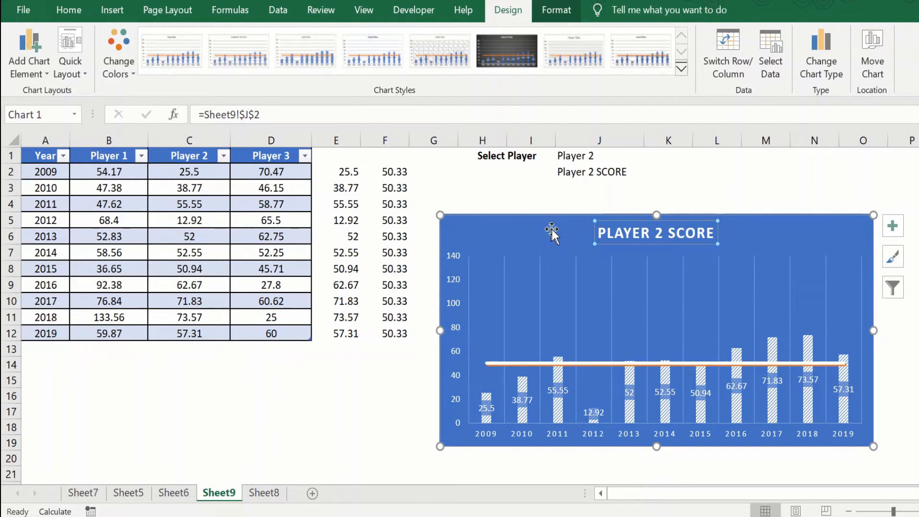
pyautogui.moveTo(560, 244)
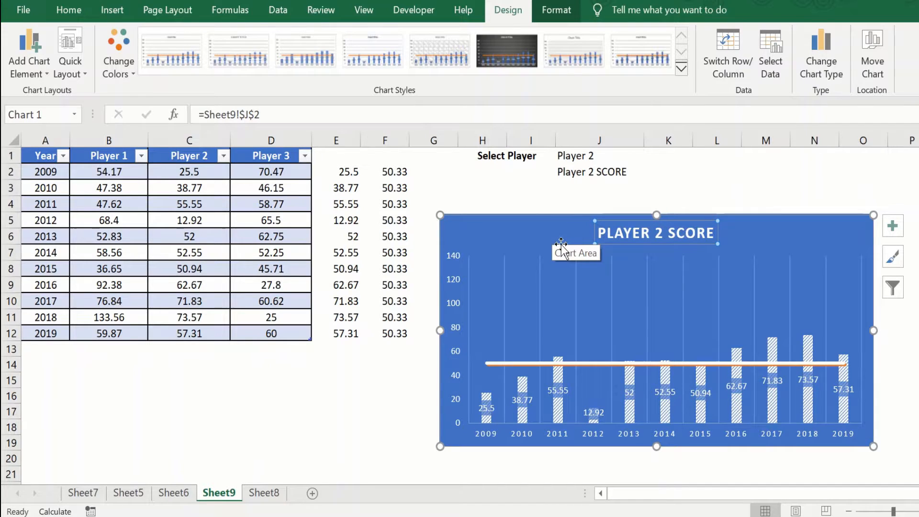
pyautogui.moveTo(815, 275)
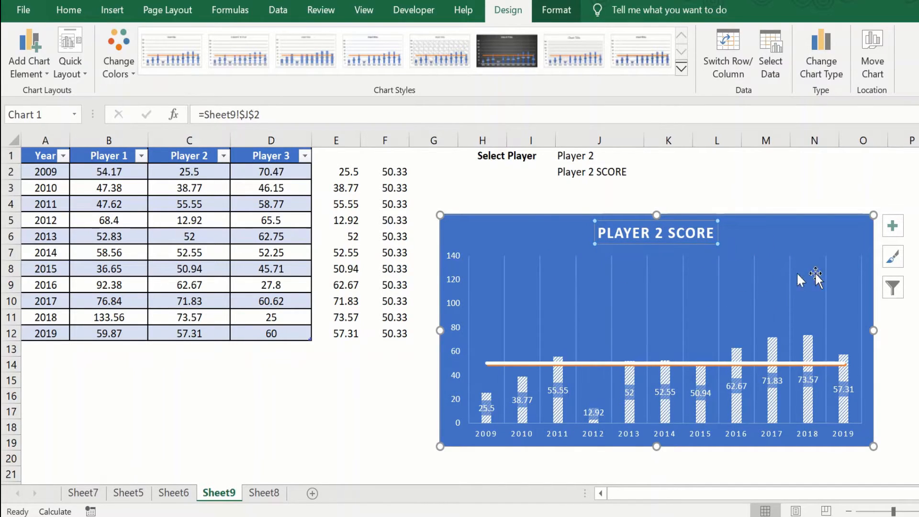
pyautogui.click(174, 492)
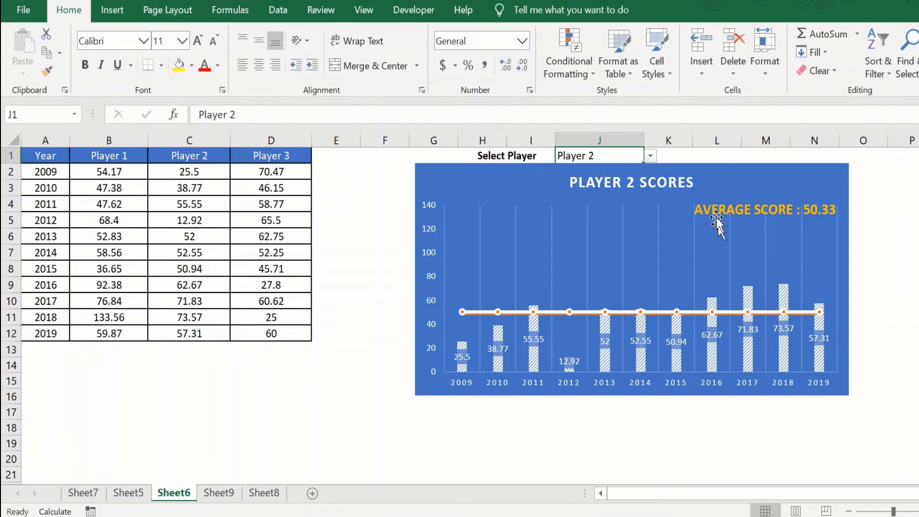
pyautogui.moveTo(826, 204)
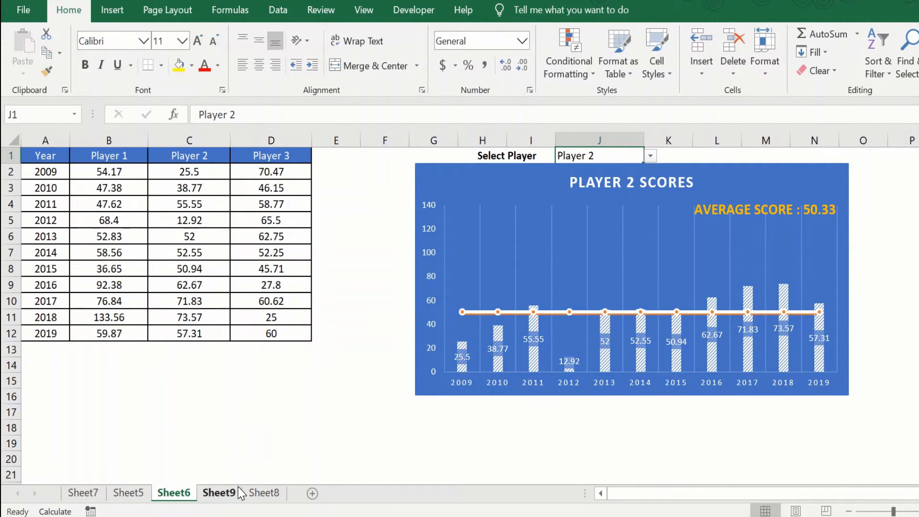
pyautogui.moveTo(839, 211)
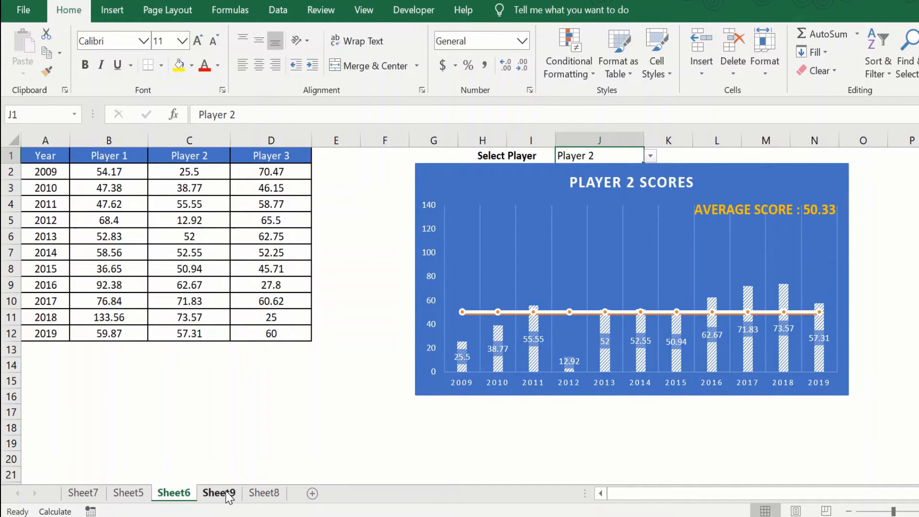
# Return to the working Sheet9 with the PLAYER 2 SCORE chart.
pyautogui.click(218, 493)
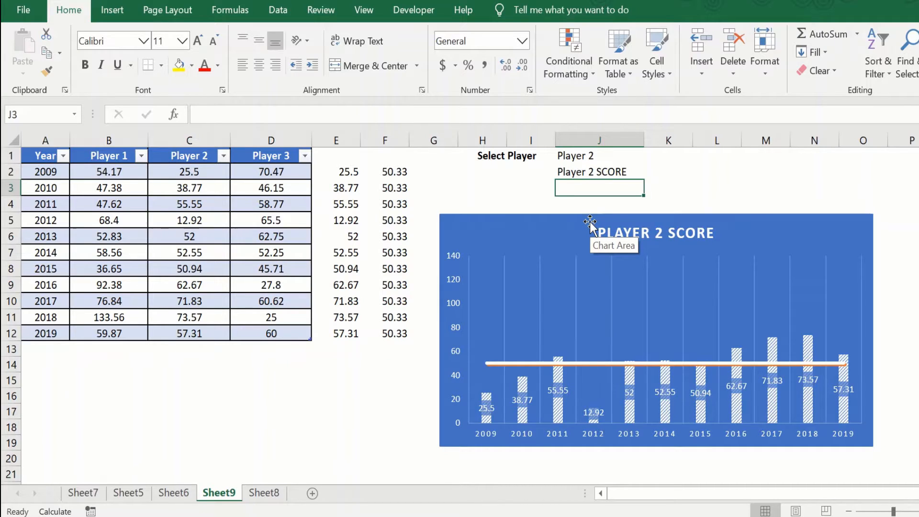
# Enter ="AVERAGE SCORE :"&TEXT(F2,"0.0") in J3, giving AVERAGE SCORE :50.3.
pyautogui.write('=')
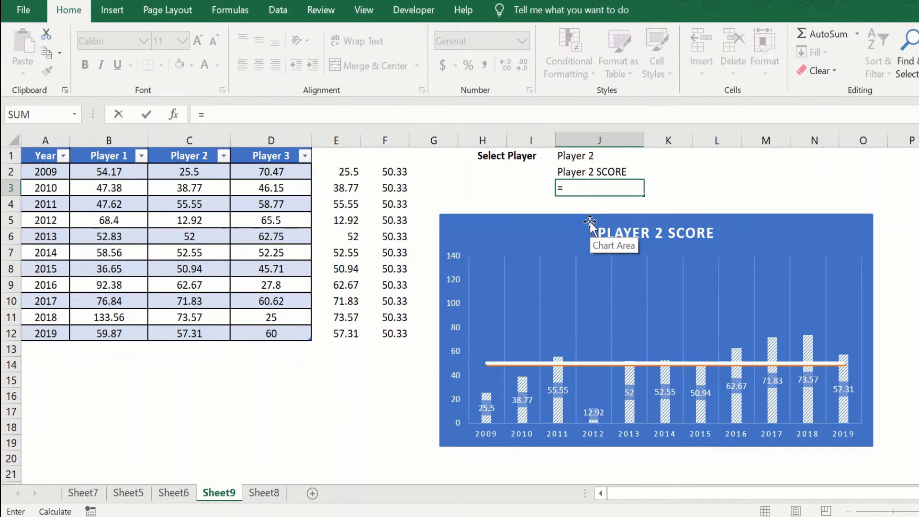
pyautogui.write('"AVERA')
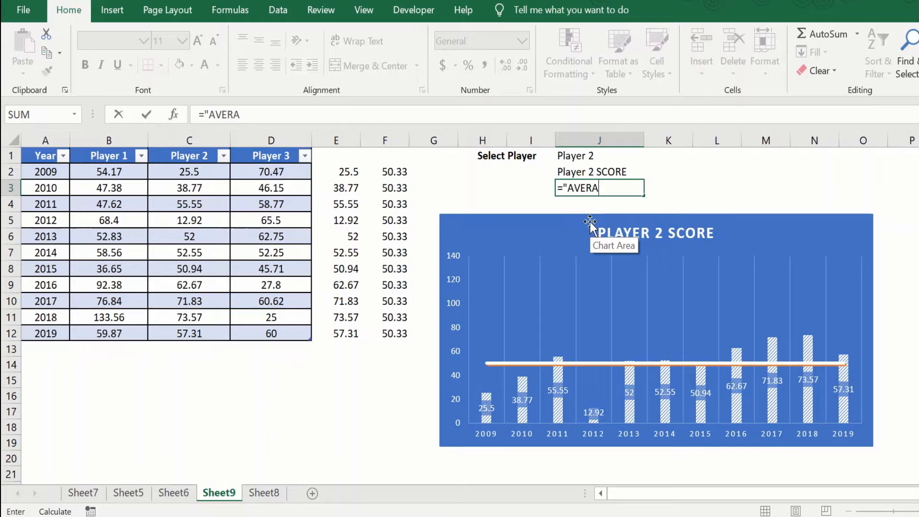
pyautogui.write('GE SCO')
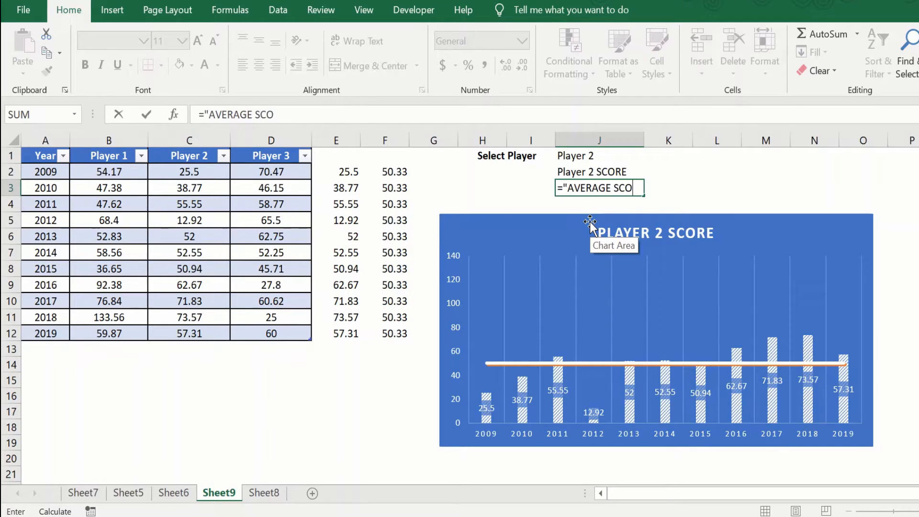
pyautogui.write('RE :')
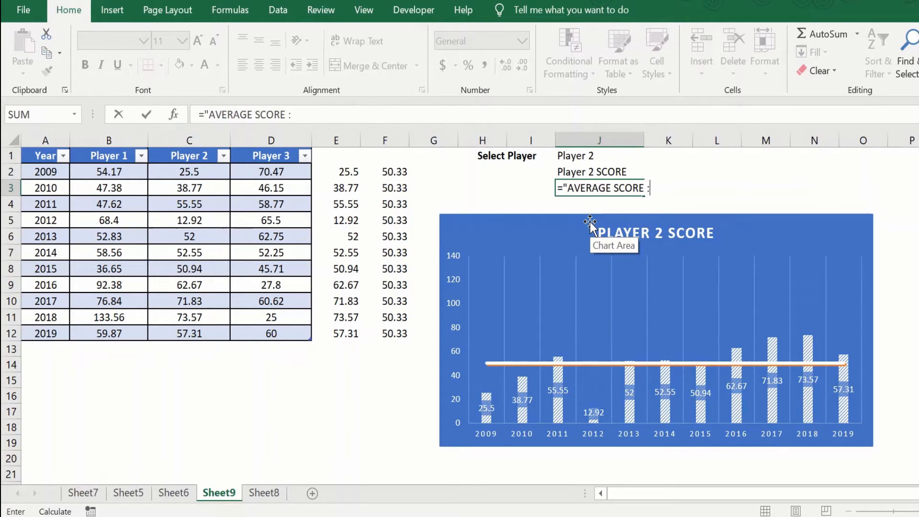
pyautogui.write('"')
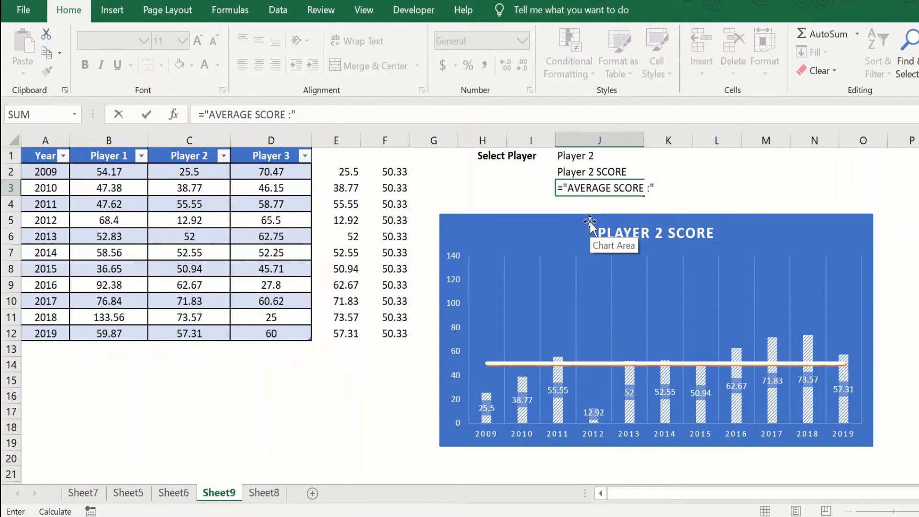
pyautogui.moveTo(385, 165)
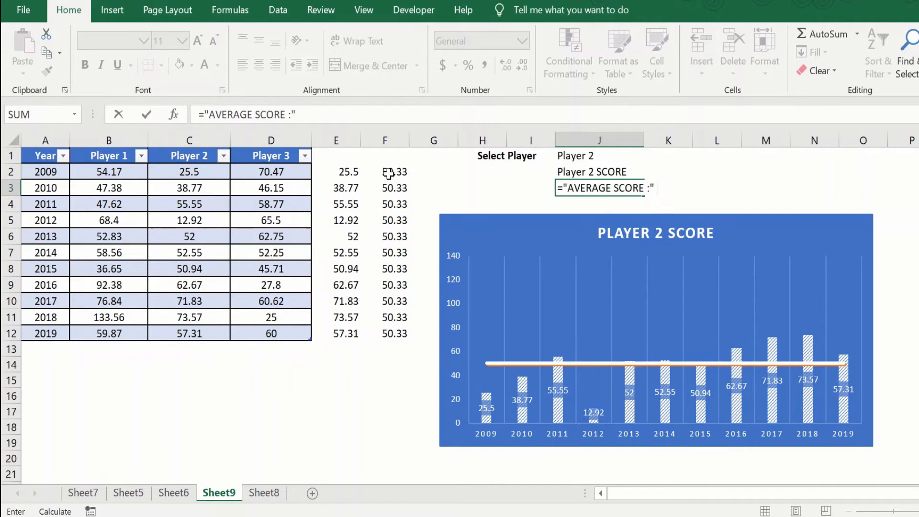
pyautogui.write('&')
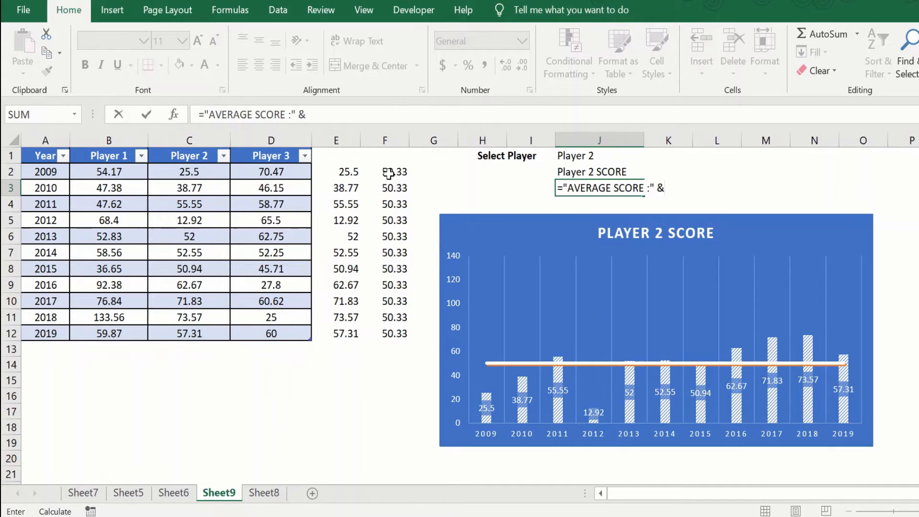
pyautogui.write('TEXT(')
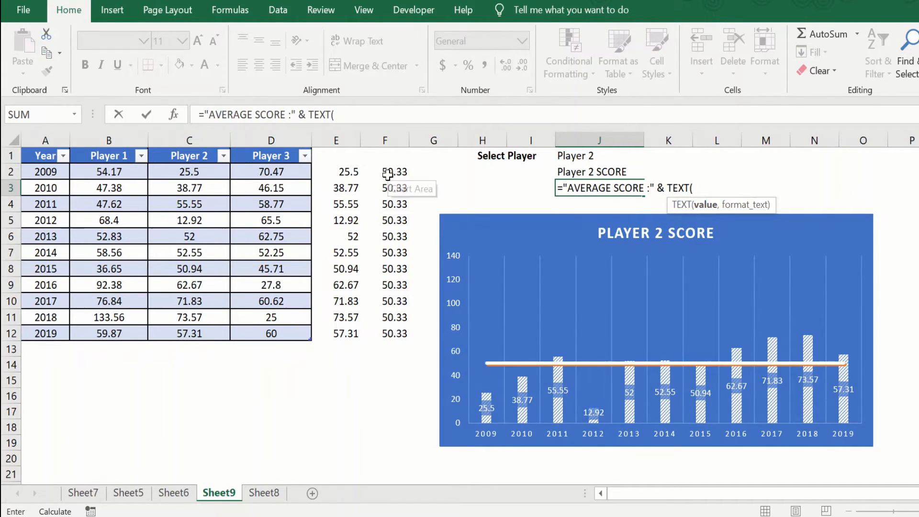
pyautogui.click(385, 173)
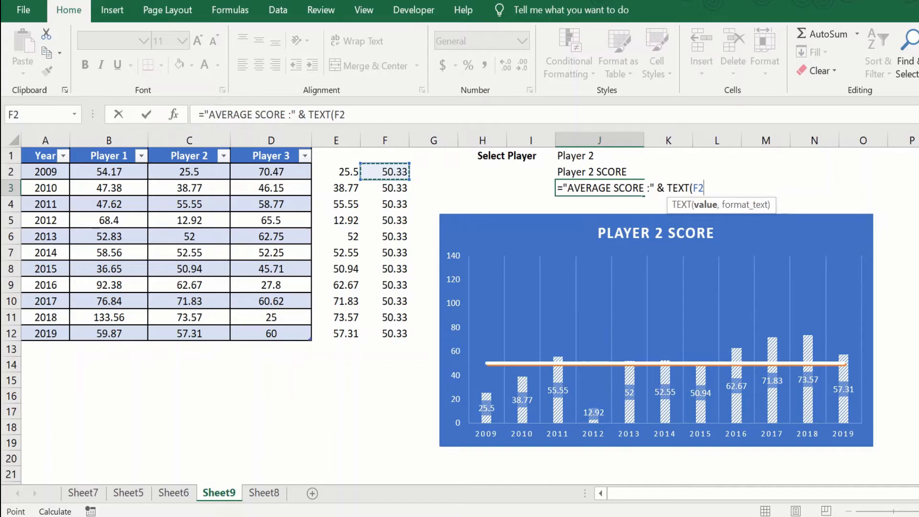
pyautogui.write(',')
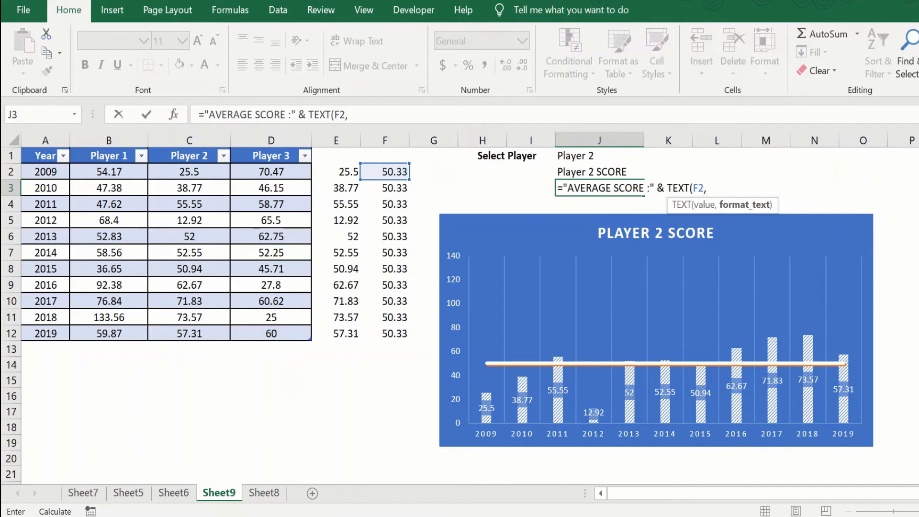
pyautogui.write('"0.0')
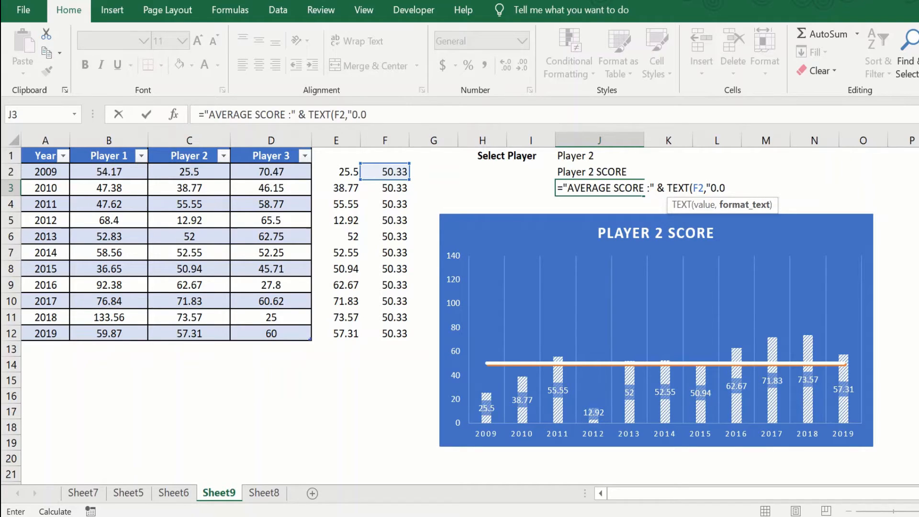
pyautogui.write('")')
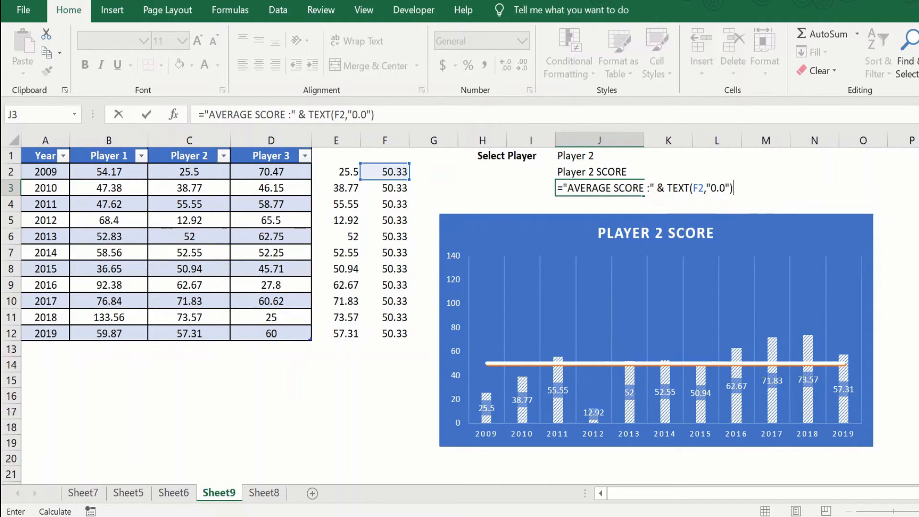
pyautogui.press('Enter')
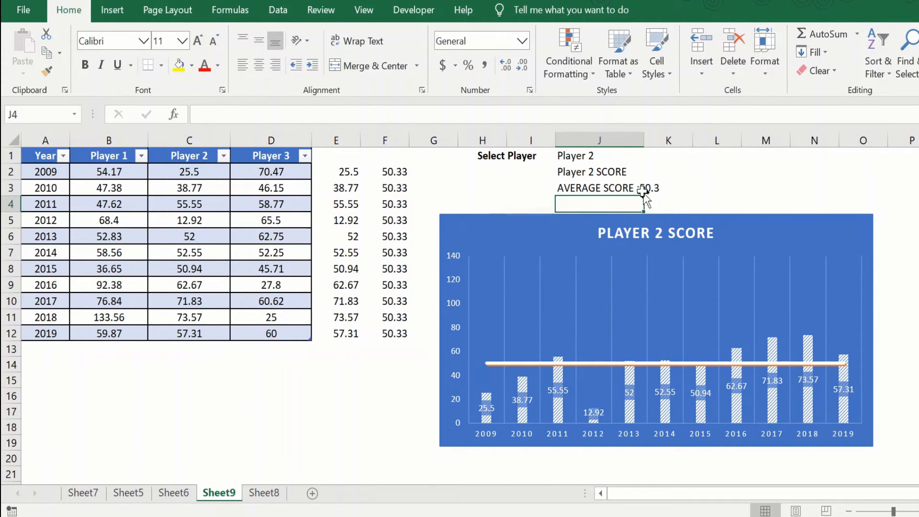
pyautogui.click(598, 187)
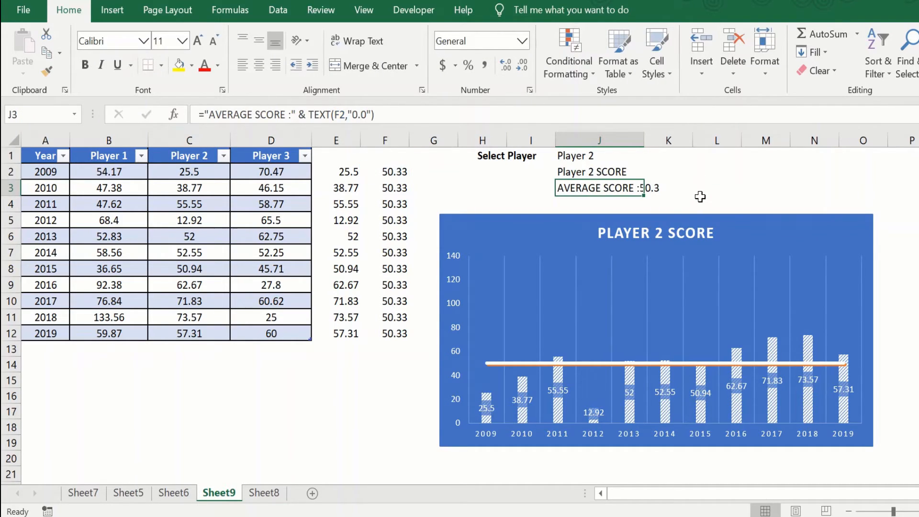
pyautogui.click(716, 204)
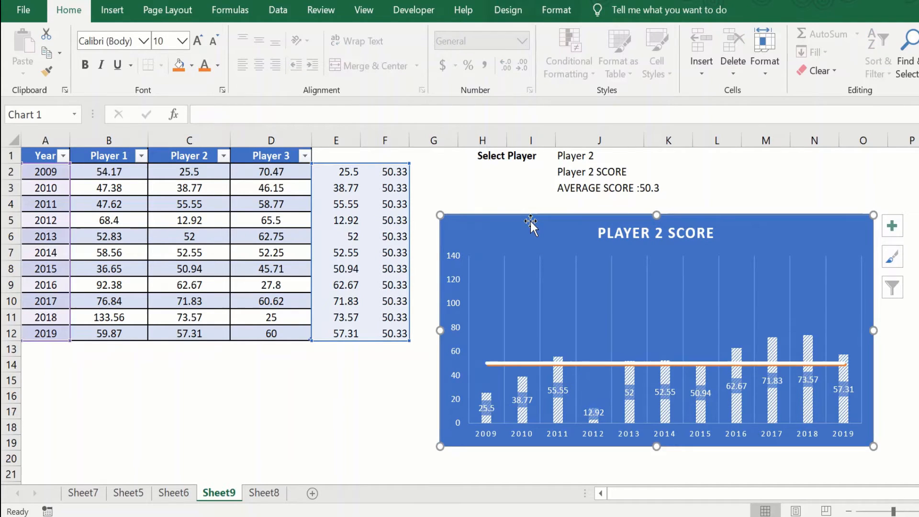
# Draw a text box in the chart linked to =Sheet9!$J$3 showing AVERAGE SCORE :50.3.
pyautogui.click(111, 9)
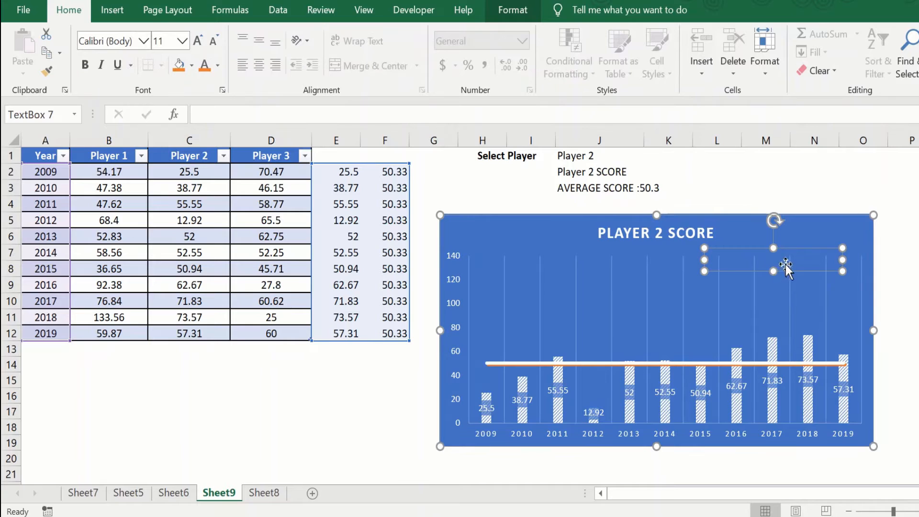
pyautogui.moveTo(738, 252)
pyautogui.write('=')
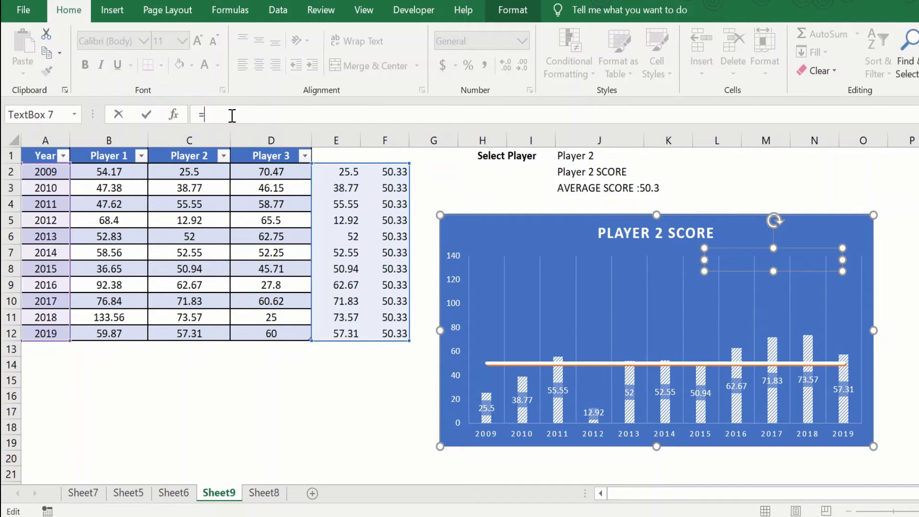
pyautogui.moveTo(579, 186)
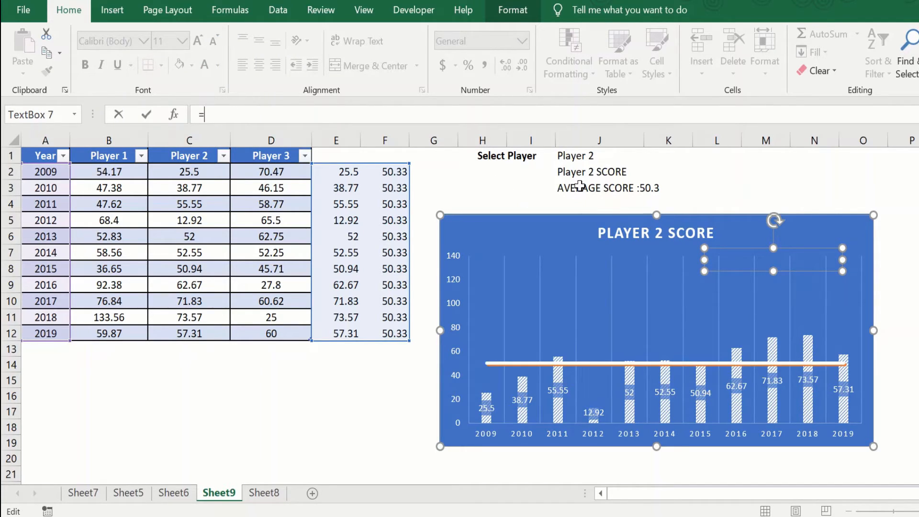
pyautogui.click(598, 188)
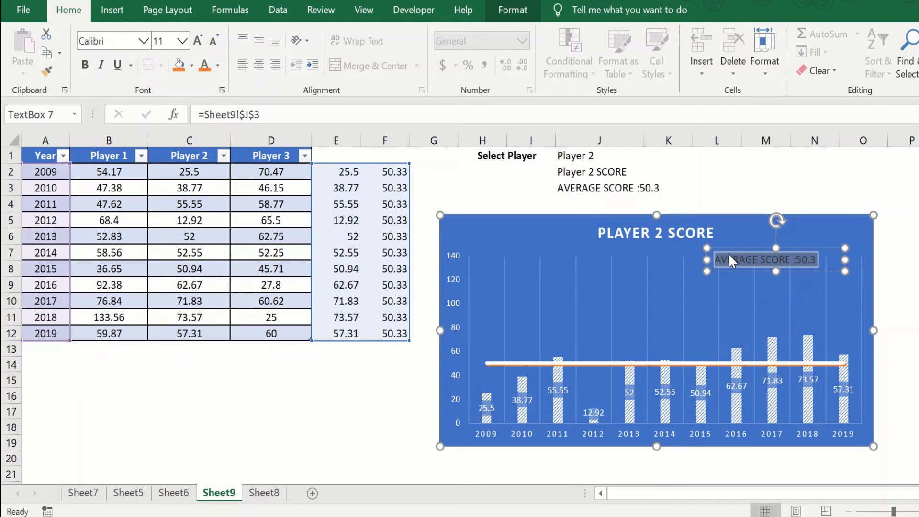
# Make the average score text orange at size 16 and widen its box to fit one line.
pyautogui.click(205, 65)
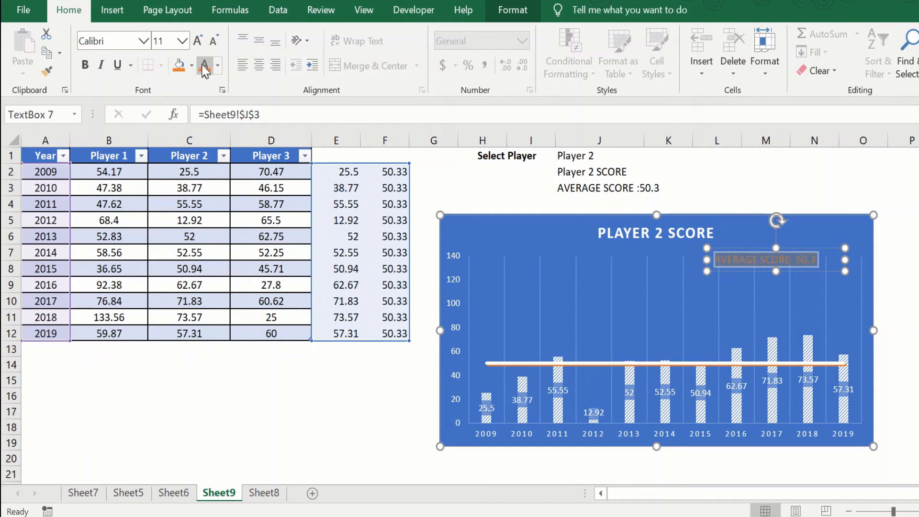
pyautogui.click(163, 40)
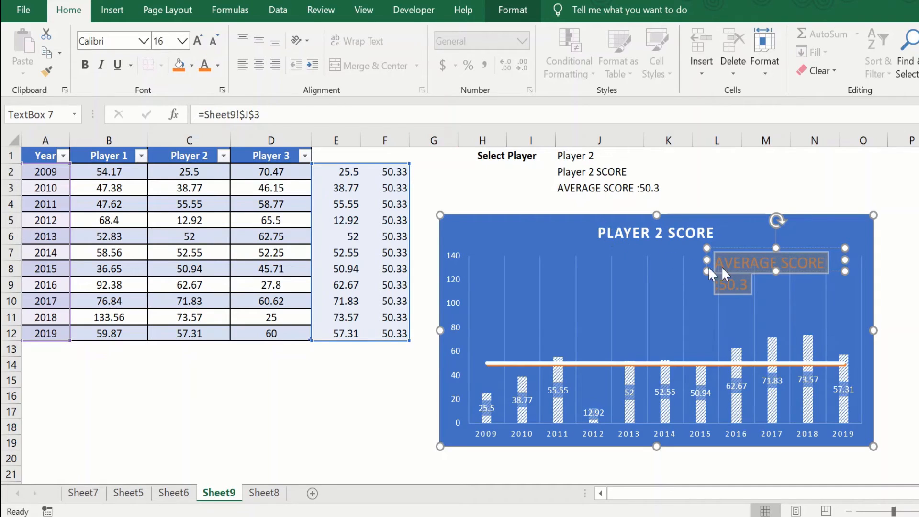
pyautogui.moveTo(726, 285); pyautogui.dragTo(756, 249)
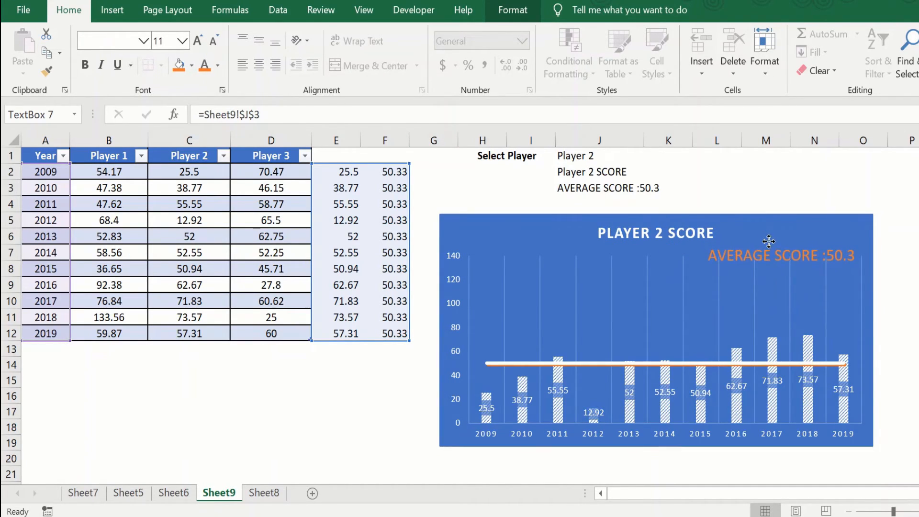
pyautogui.click(716, 202)
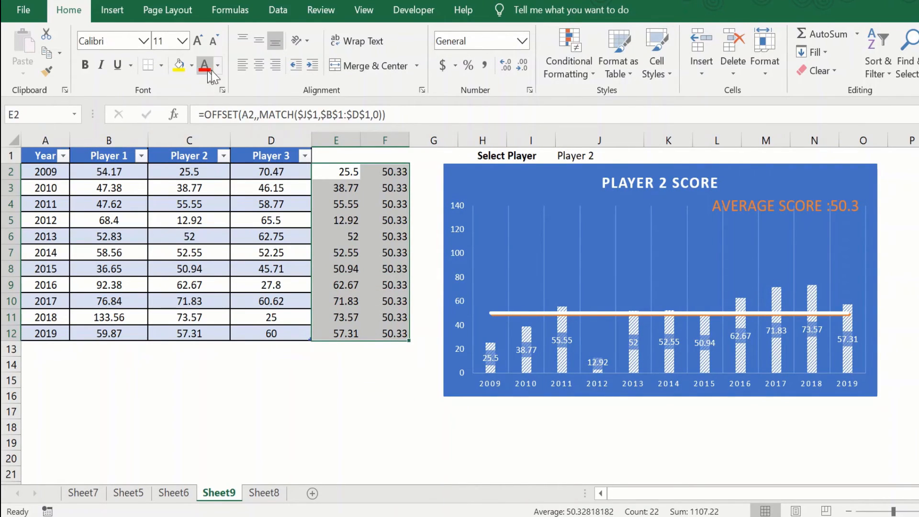
# Hide helper values E2:F12 with white font colour, then return to player cell J1.
pyautogui.click(218, 66)
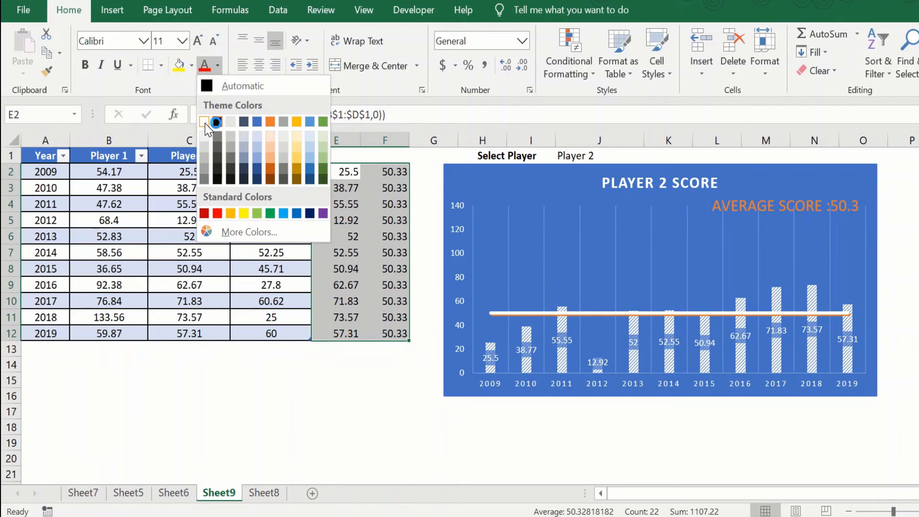
pyautogui.click(335, 395)
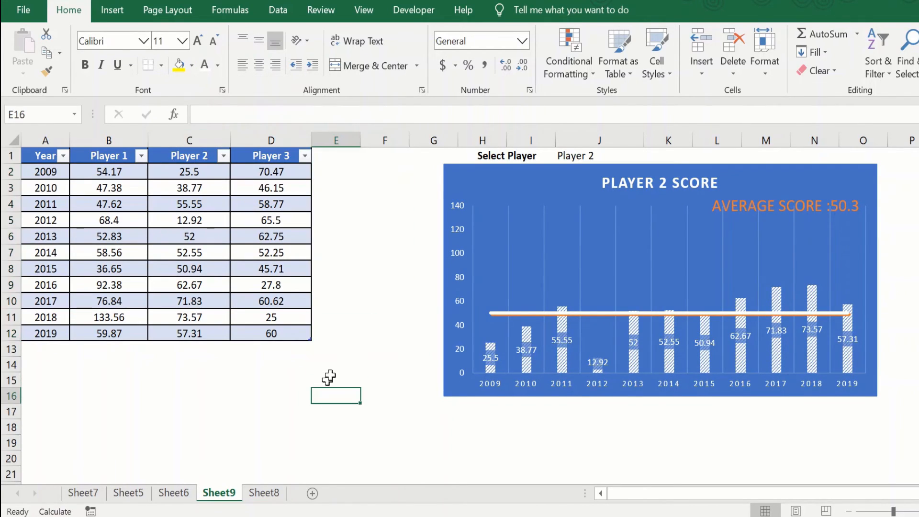
pyautogui.moveTo(593, 155)
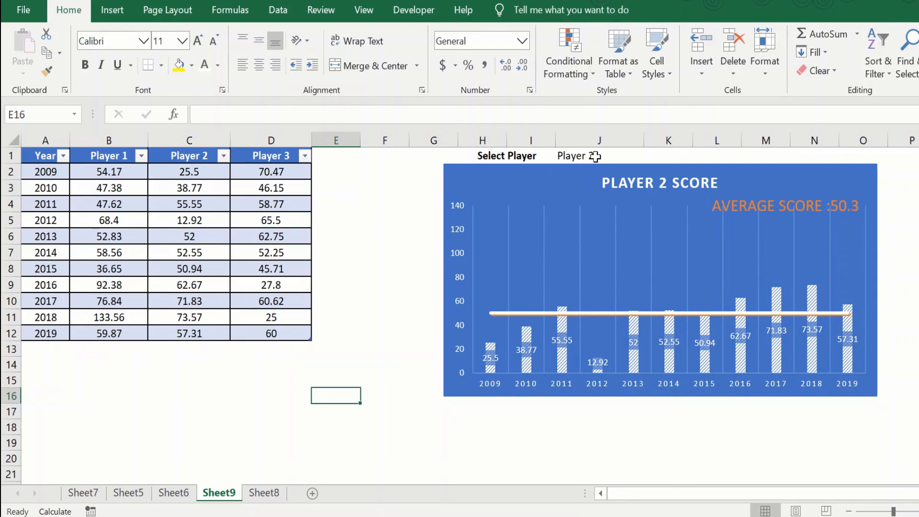
pyautogui.click(599, 155)
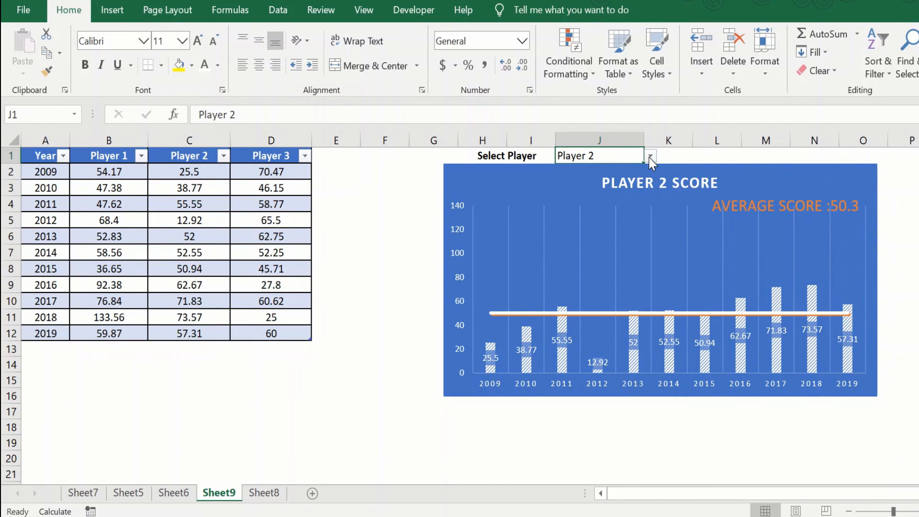
pyautogui.moveTo(608, 199)
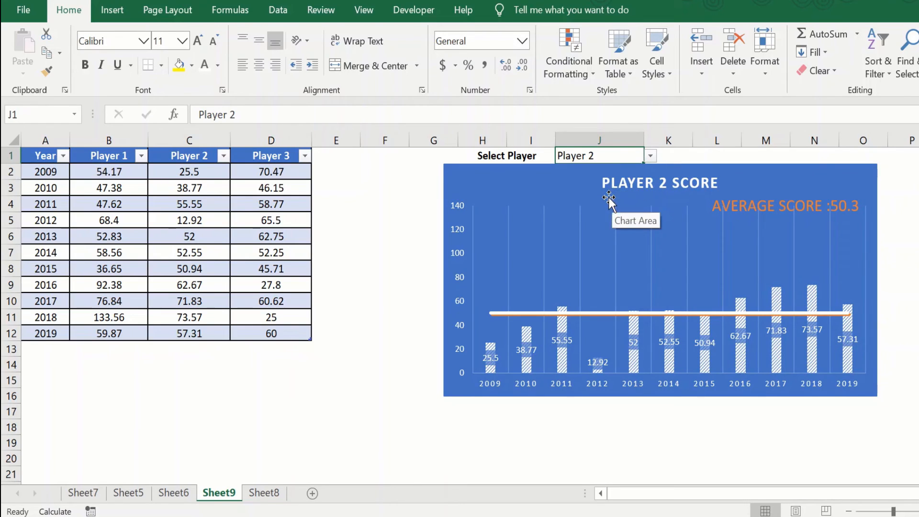
pyautogui.moveTo(697, 265)
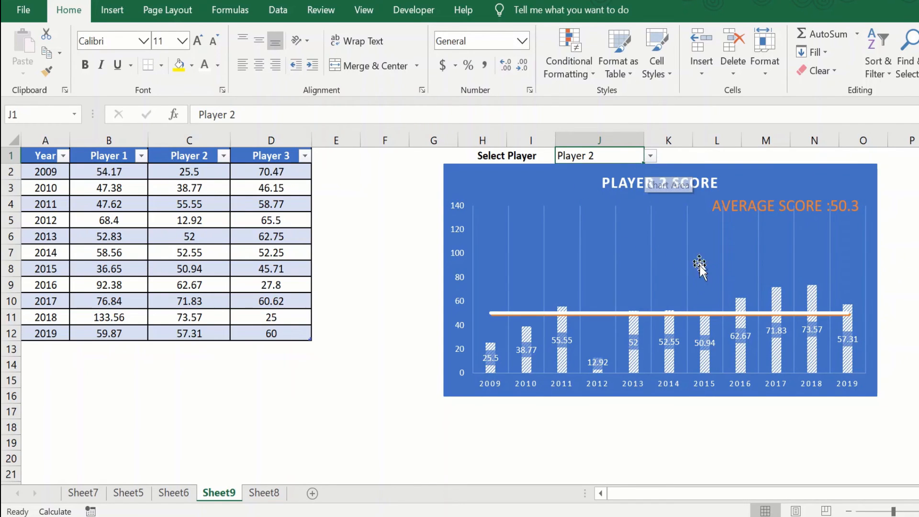
pyautogui.moveTo(860, 233)
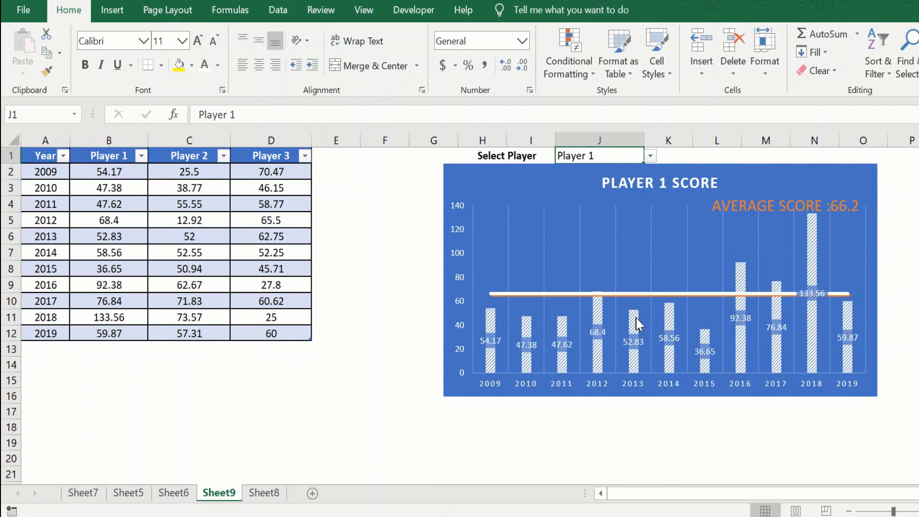
pyautogui.moveTo(682, 227)
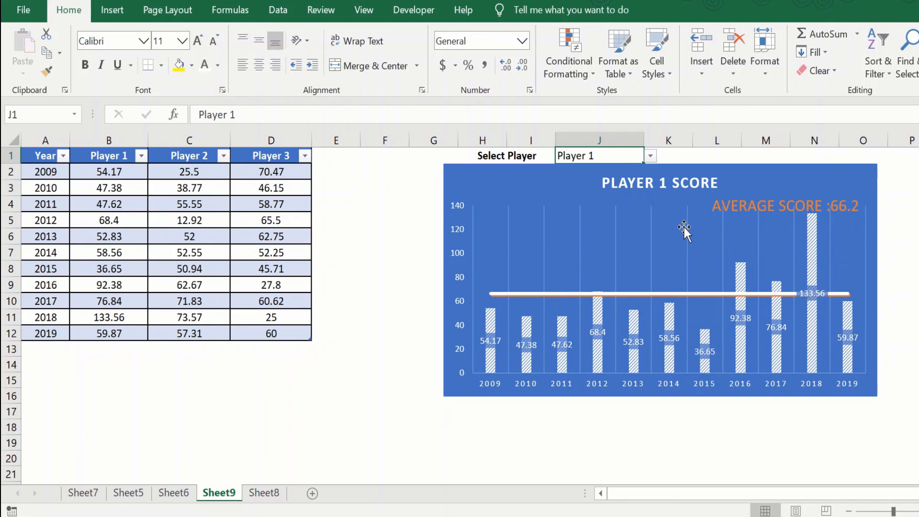
pyautogui.moveTo(434, 301)
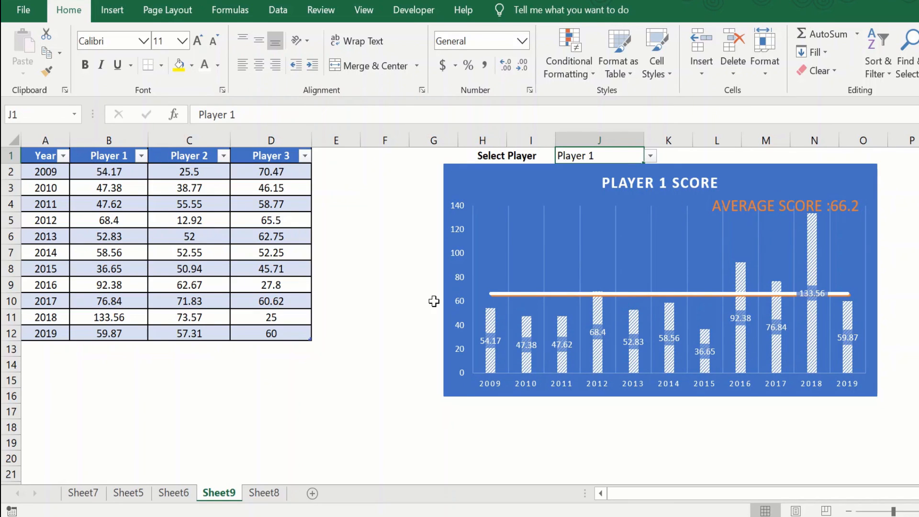